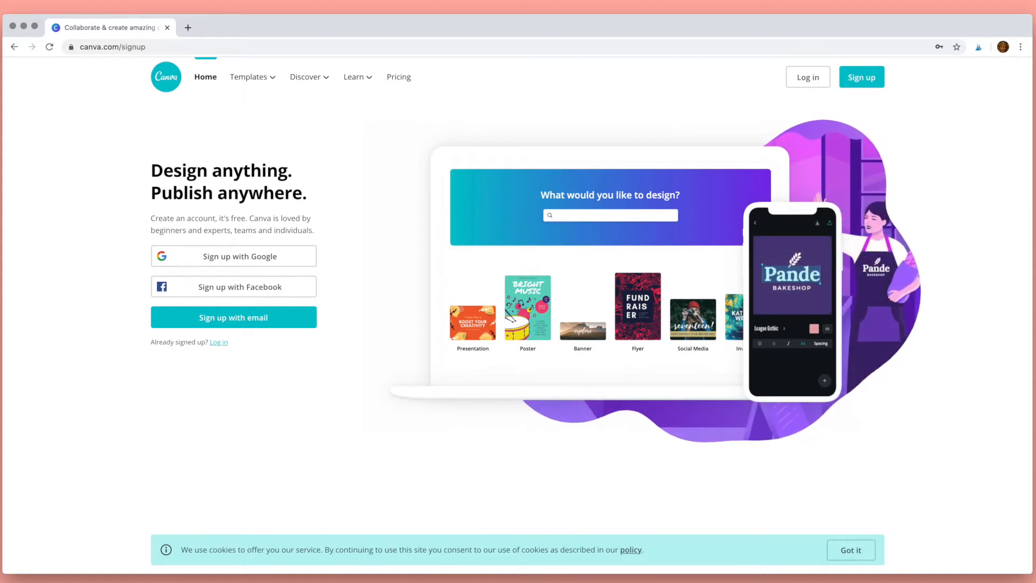
mouse_move(355, 435)
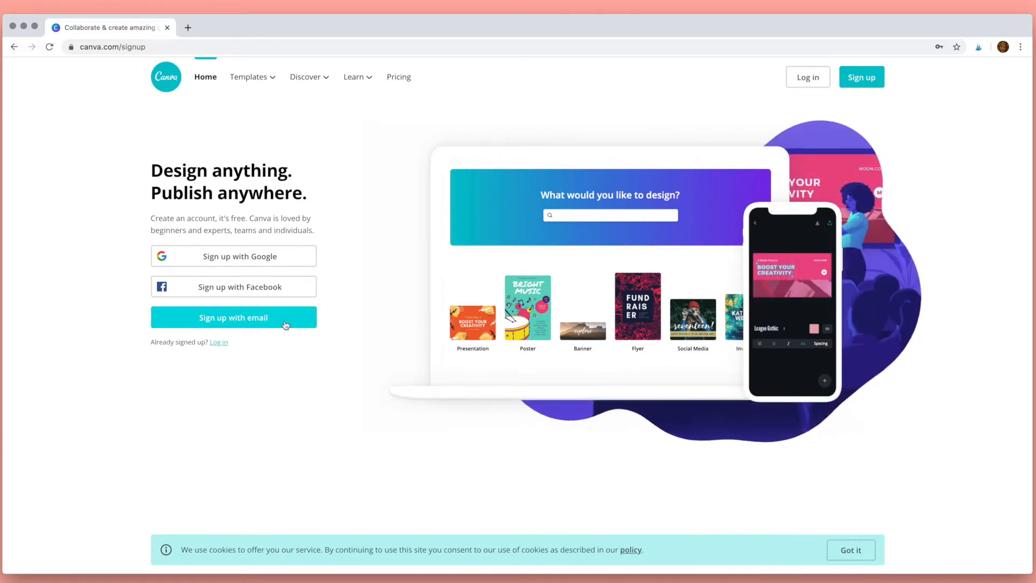
- Sign in with email to reach the Canva home page
click(233, 317)
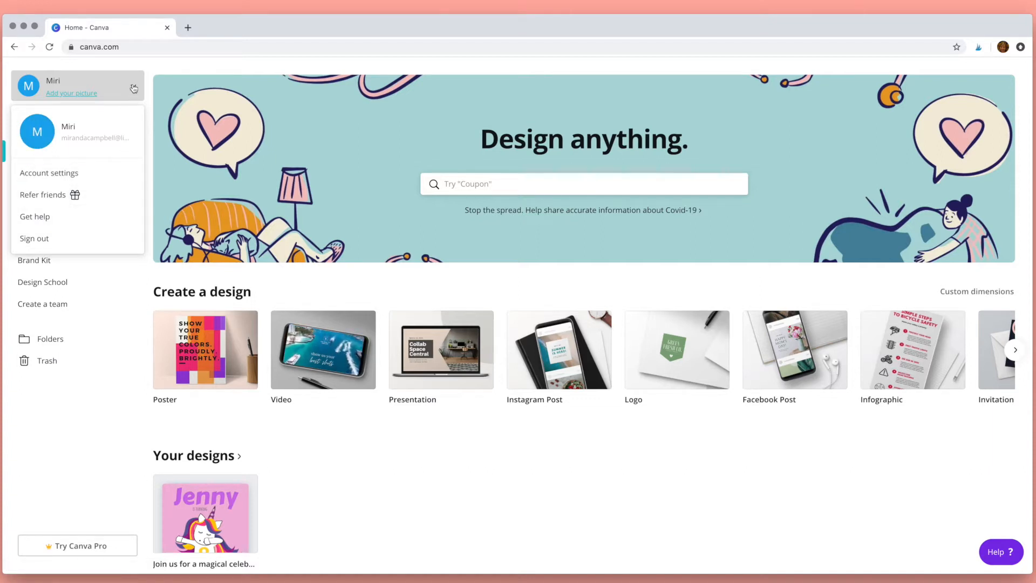
click(134, 86)
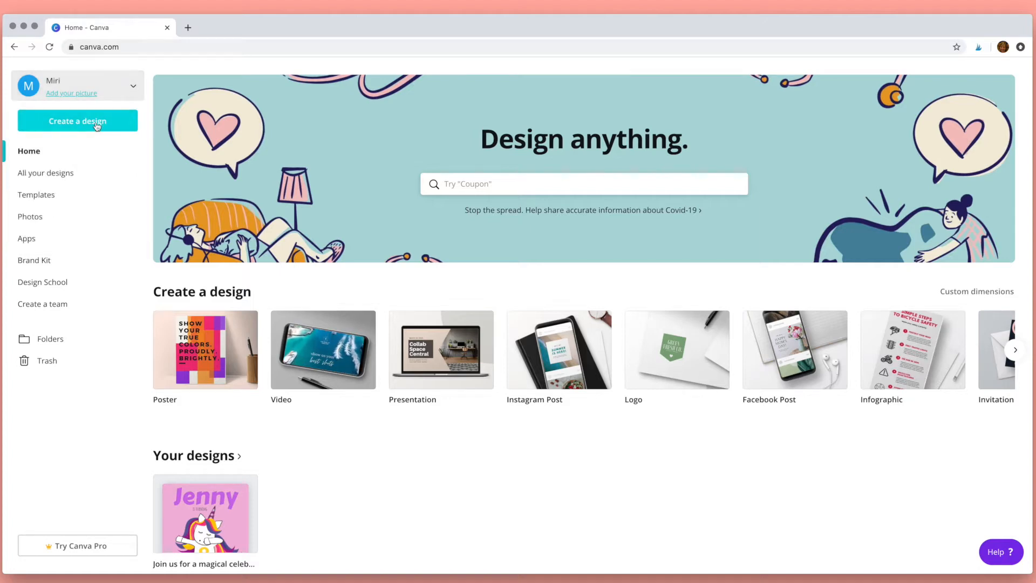
click(78, 121)
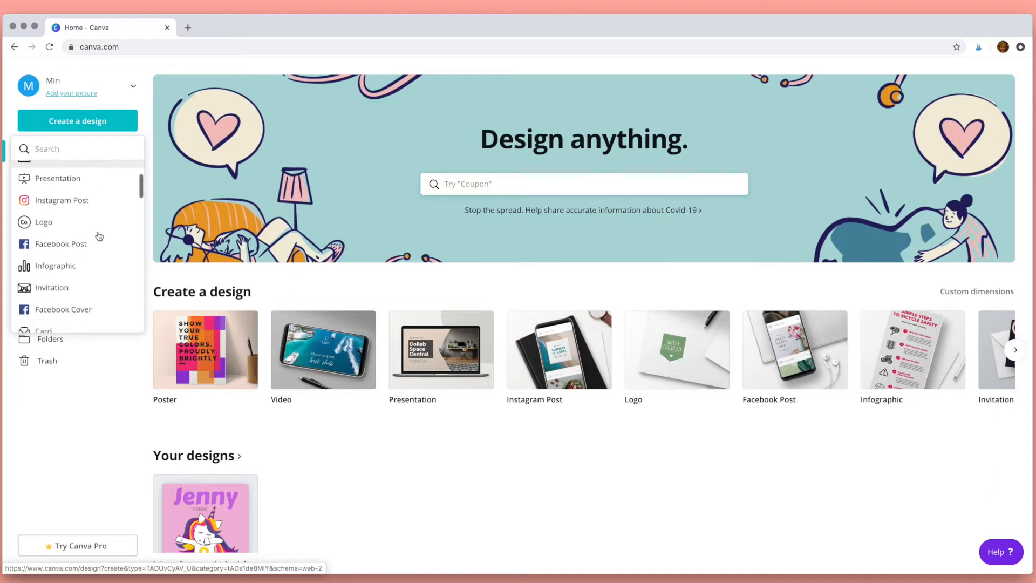
scroll(down, 3)
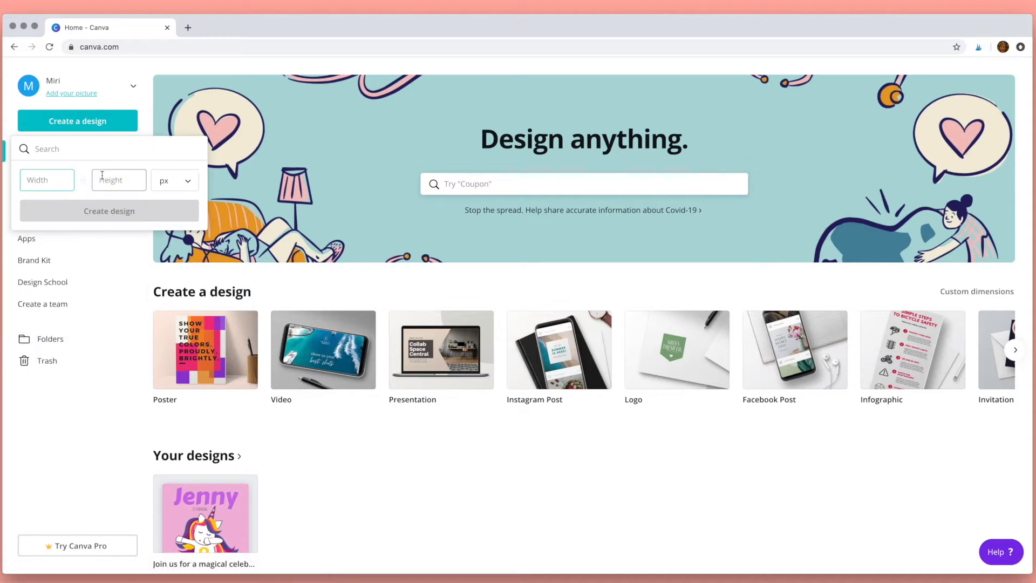
click(174, 180)
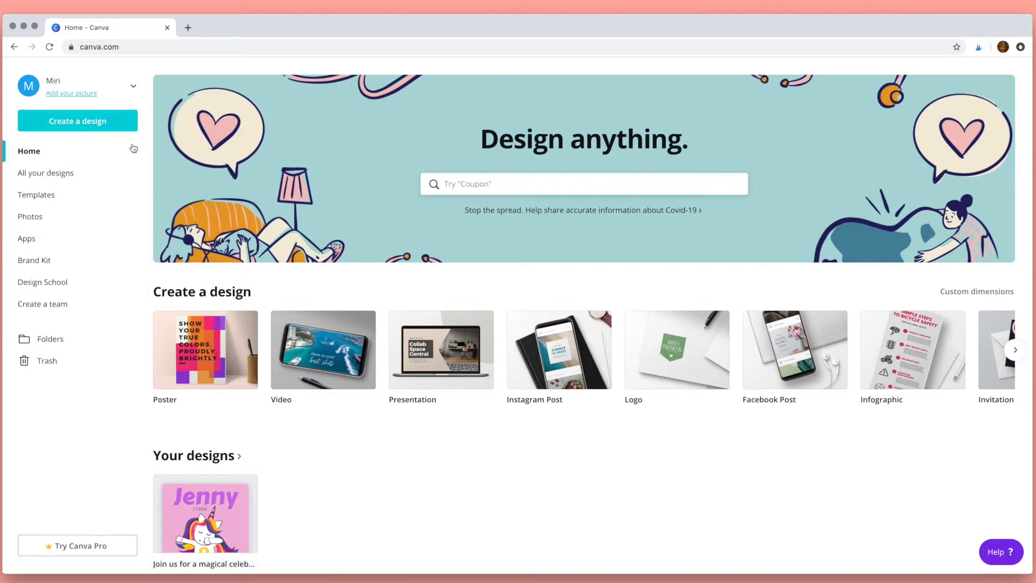
click(583, 183)
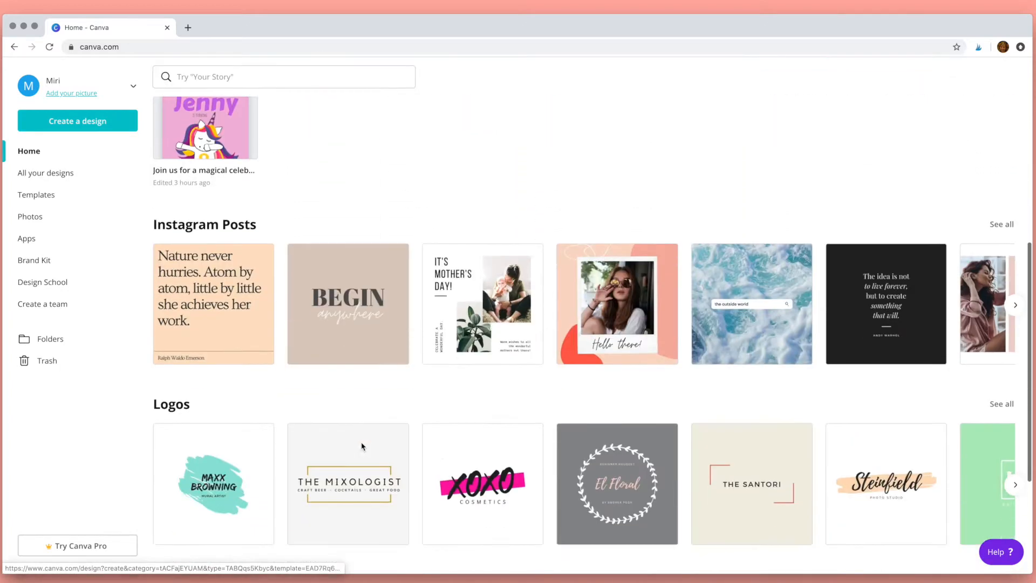
scroll(down, 3)
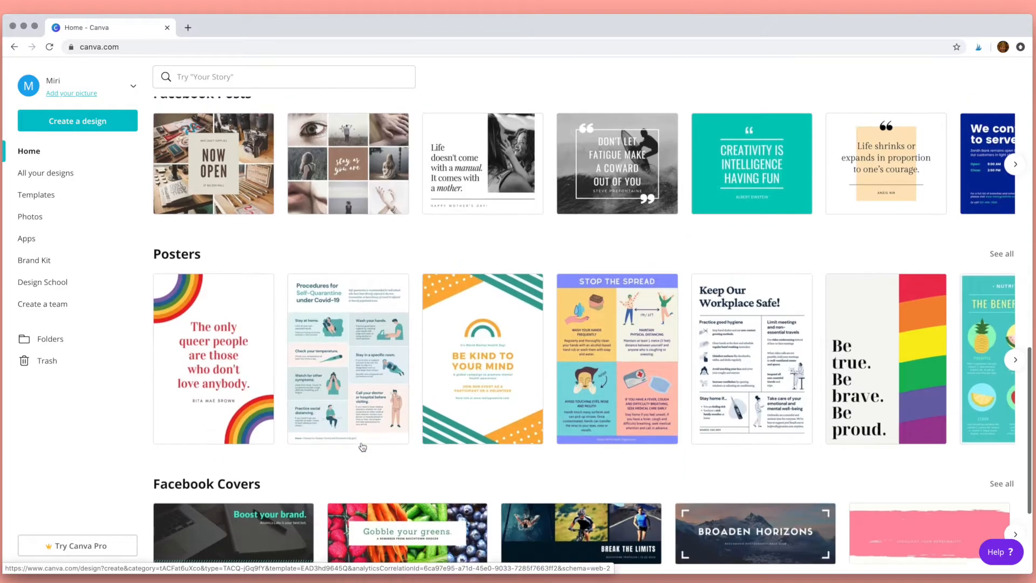
click(283, 76)
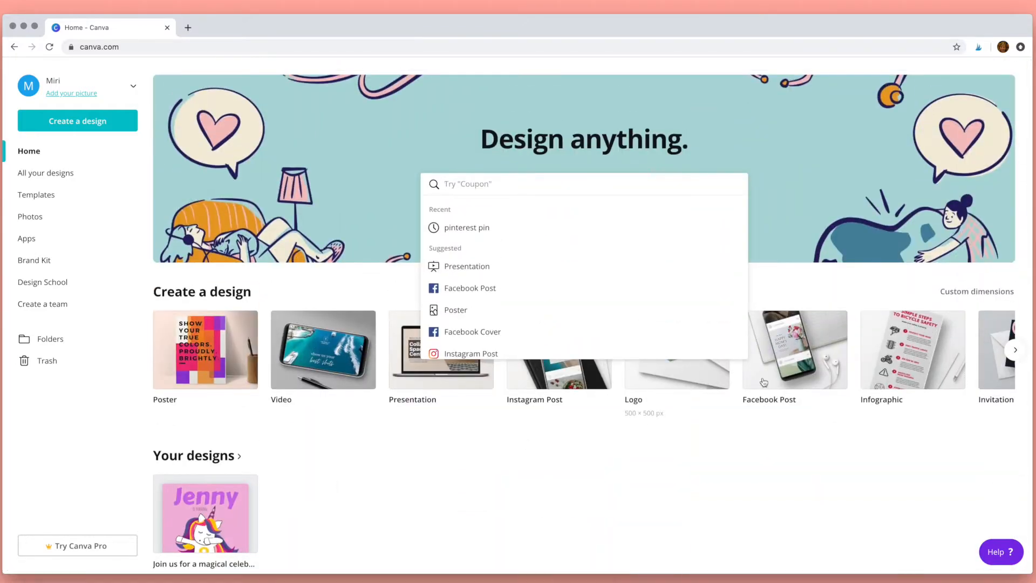
click(977, 292)
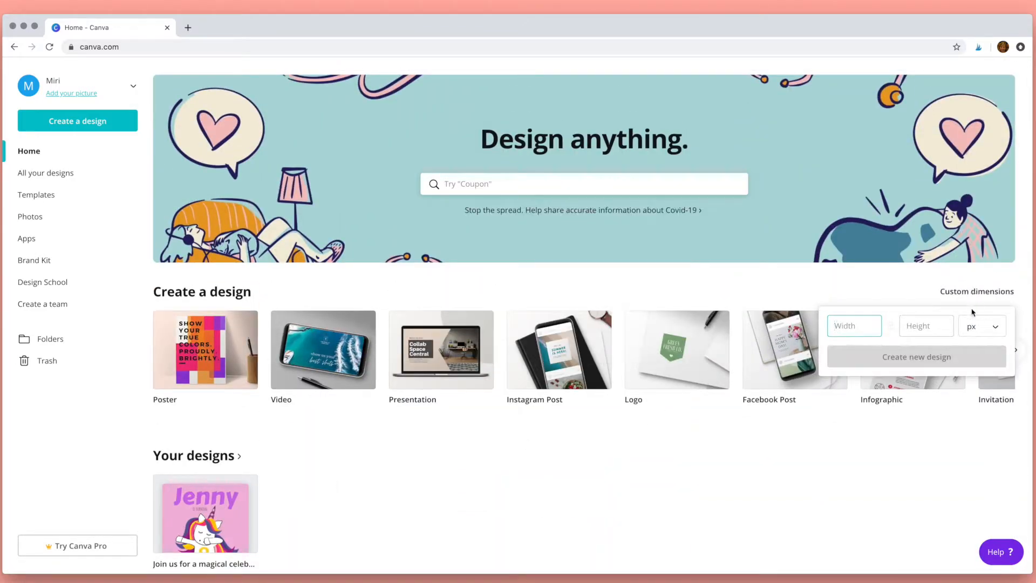
click(982, 327)
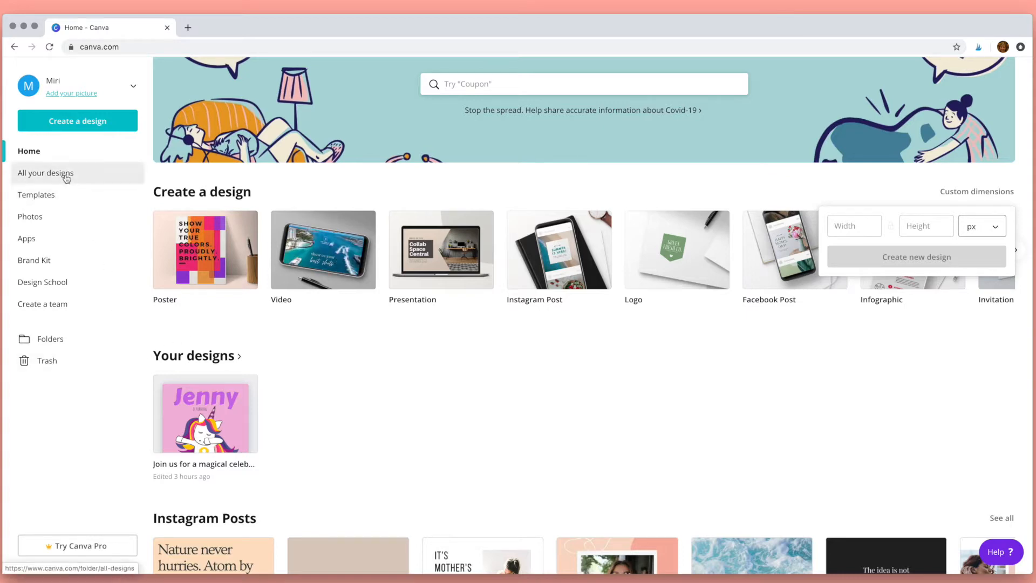
mouse_move(46, 173)
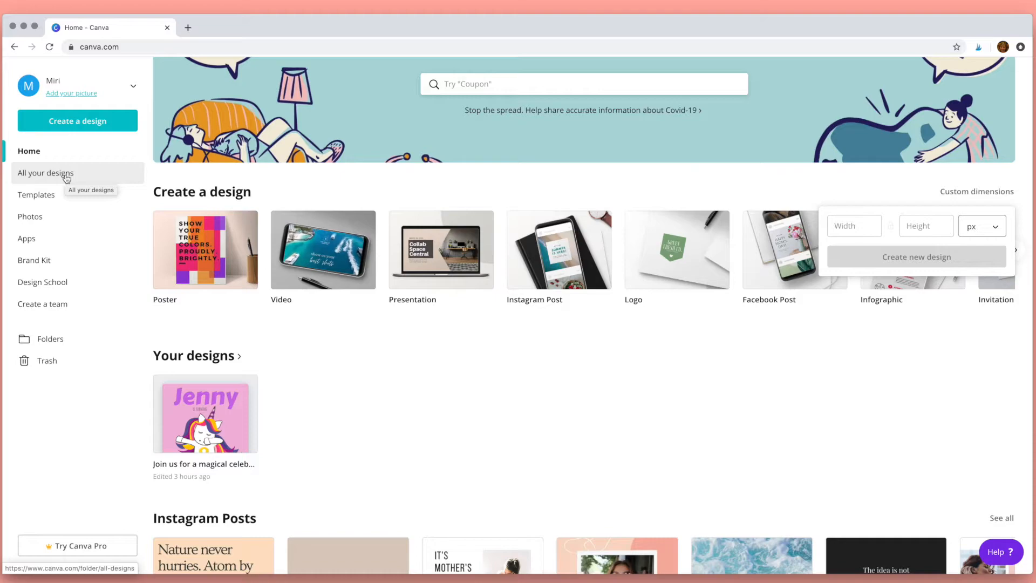
- Browse the Templates gallery, then the Photos library of trending stock photos
click(37, 194)
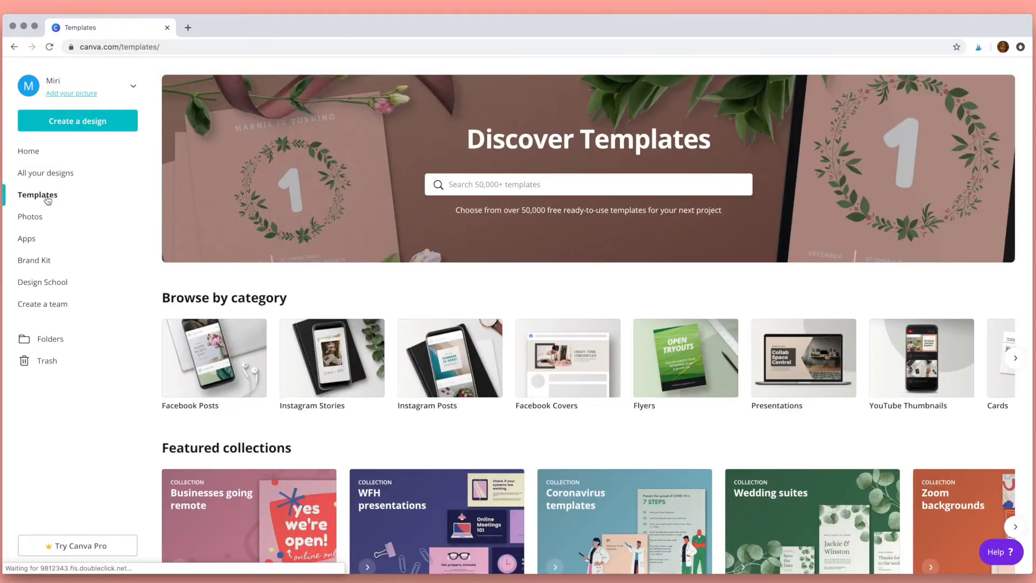
scroll(down, 3)
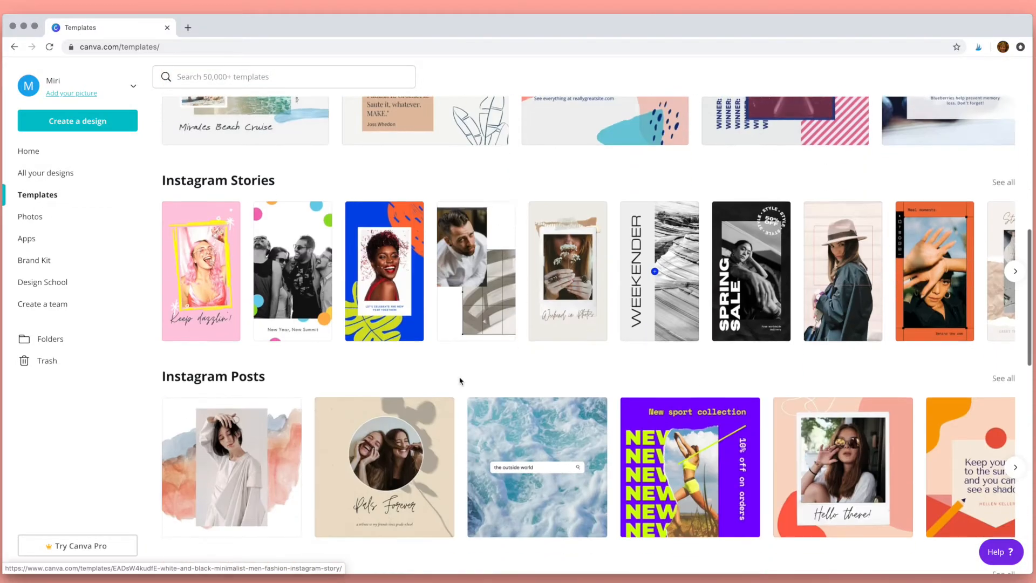
scroll(up, 3)
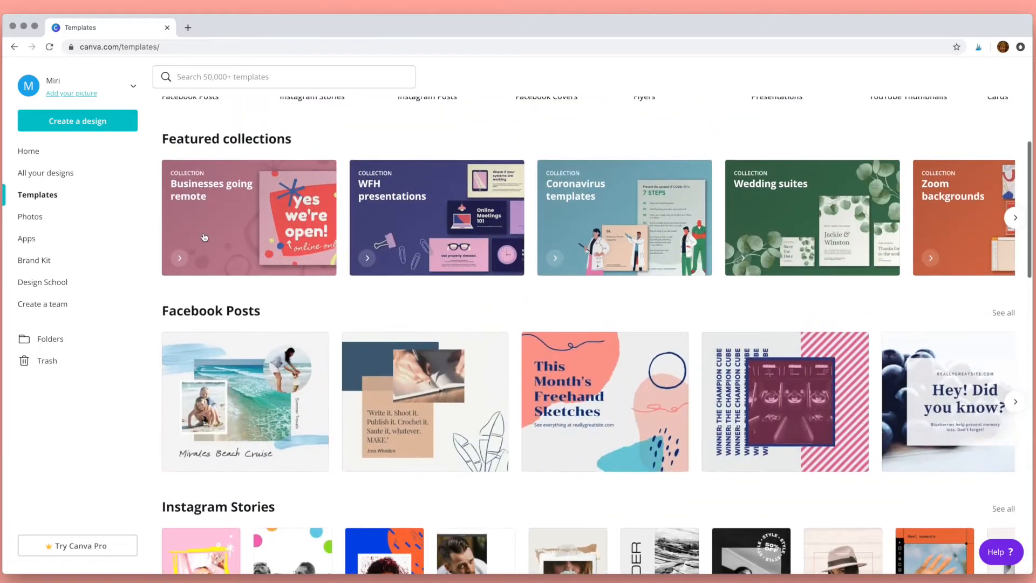
click(30, 216)
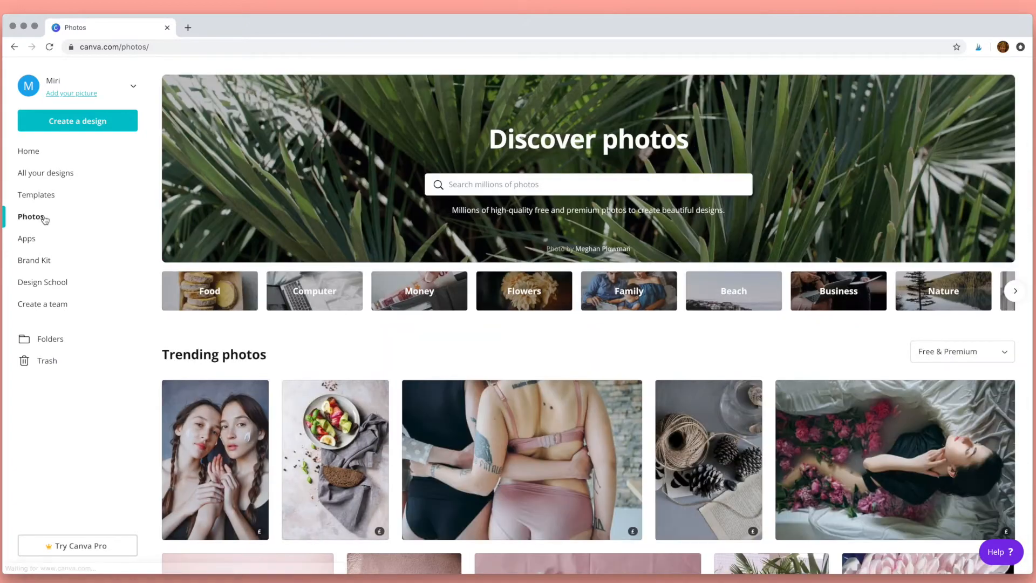
scroll(down, 3)
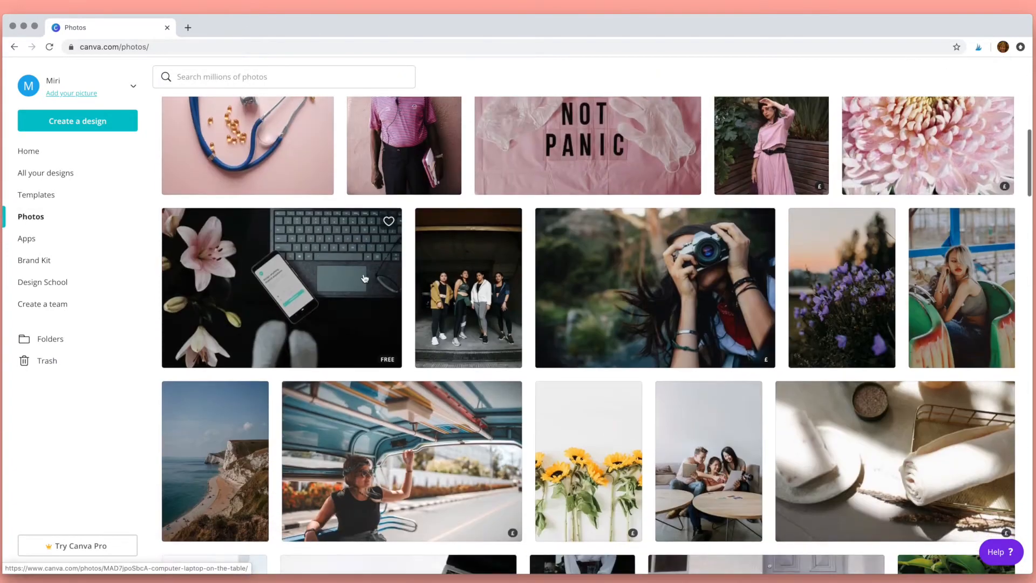
scroll(down, 3)
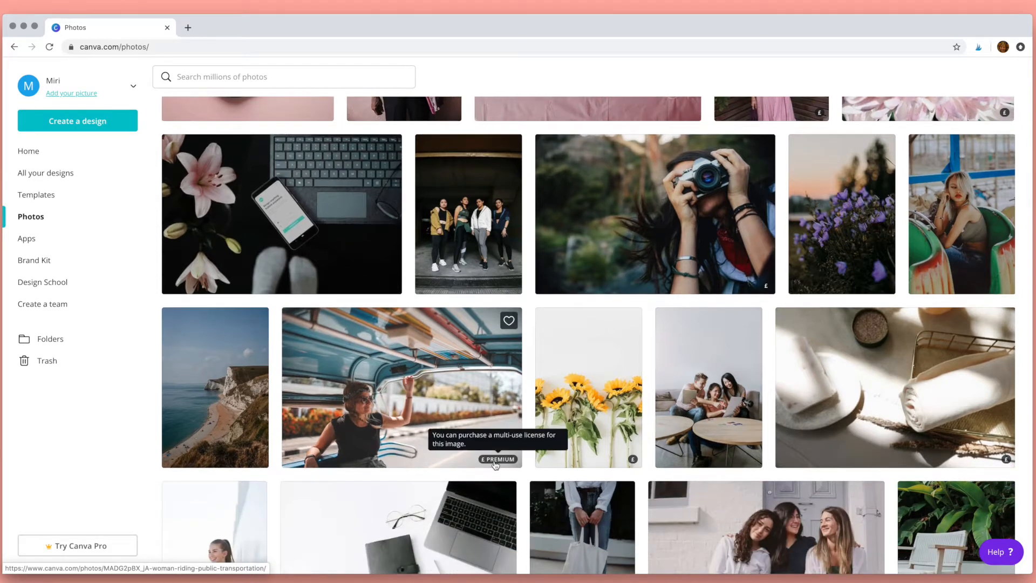
mouse_move(750, 464)
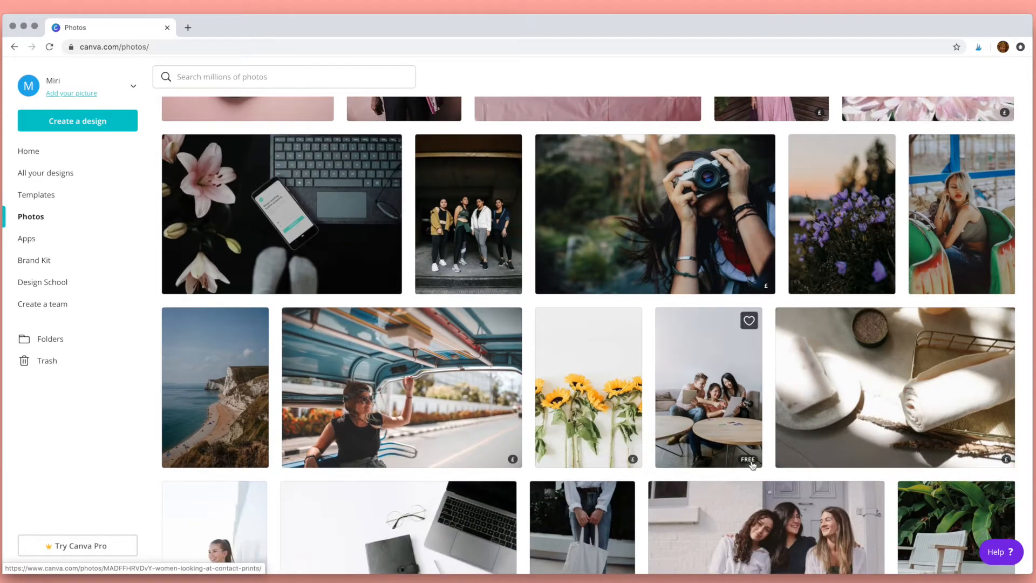
- Edit the Brand Kit palette so it holds periwinkle, lilac and light tan
click(34, 260)
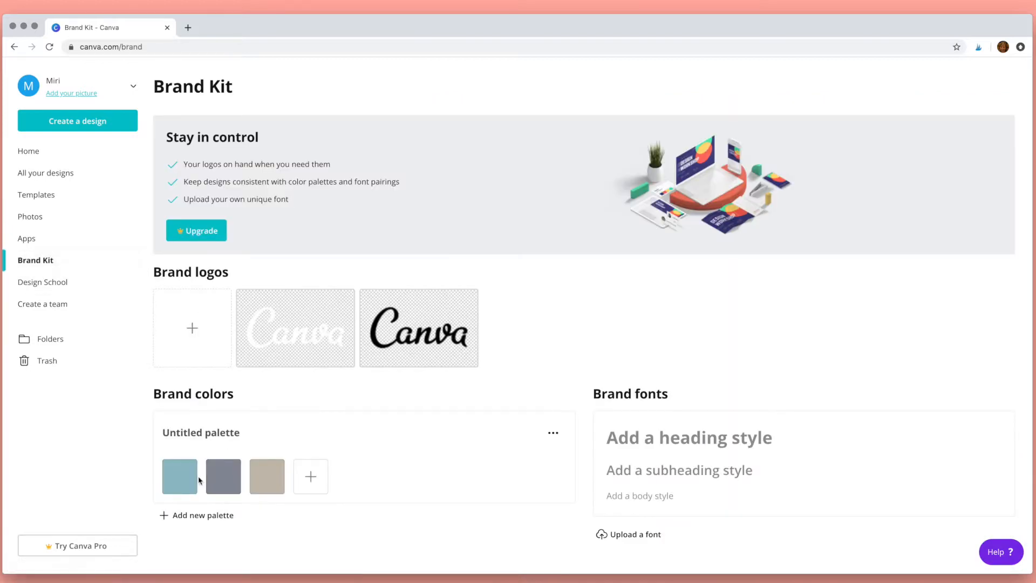
click(179, 476)
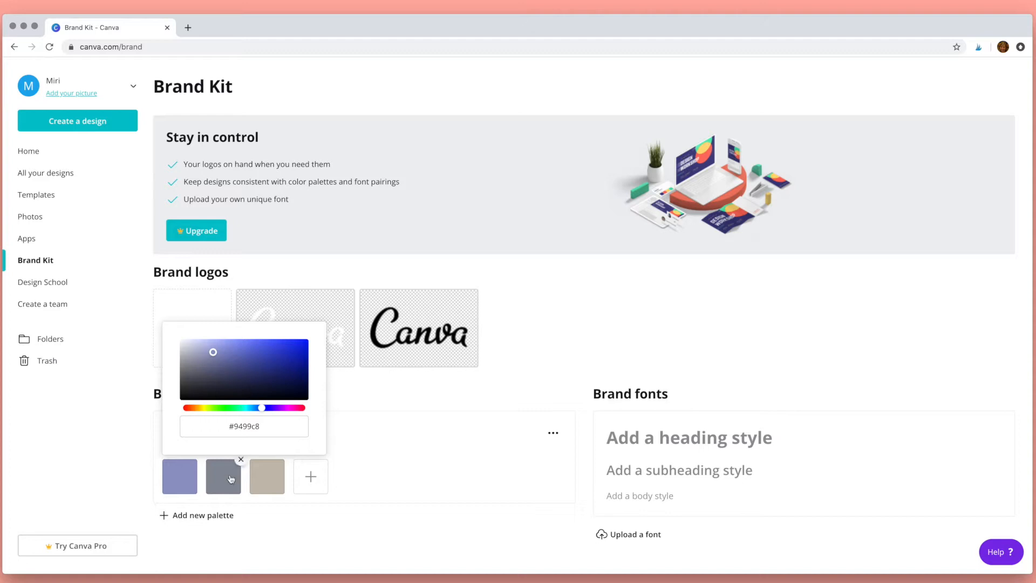
drag(261, 407, 320, 408)
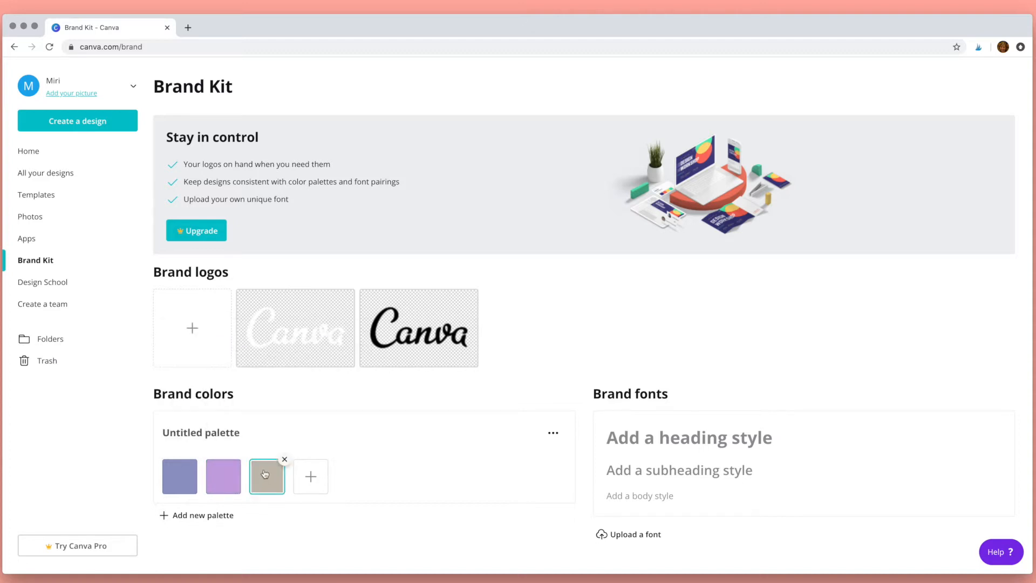
click(267, 476)
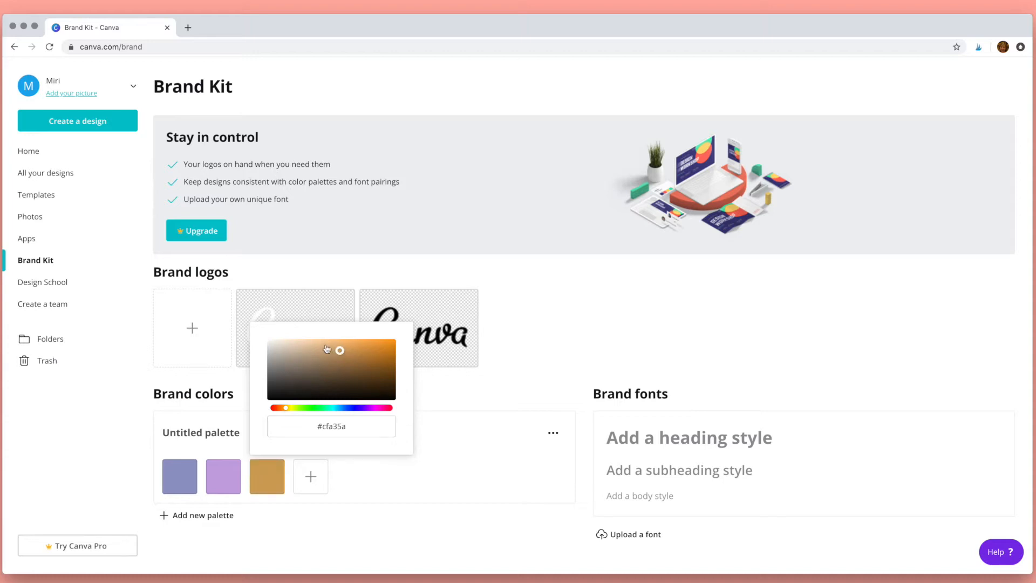
click(350, 480)
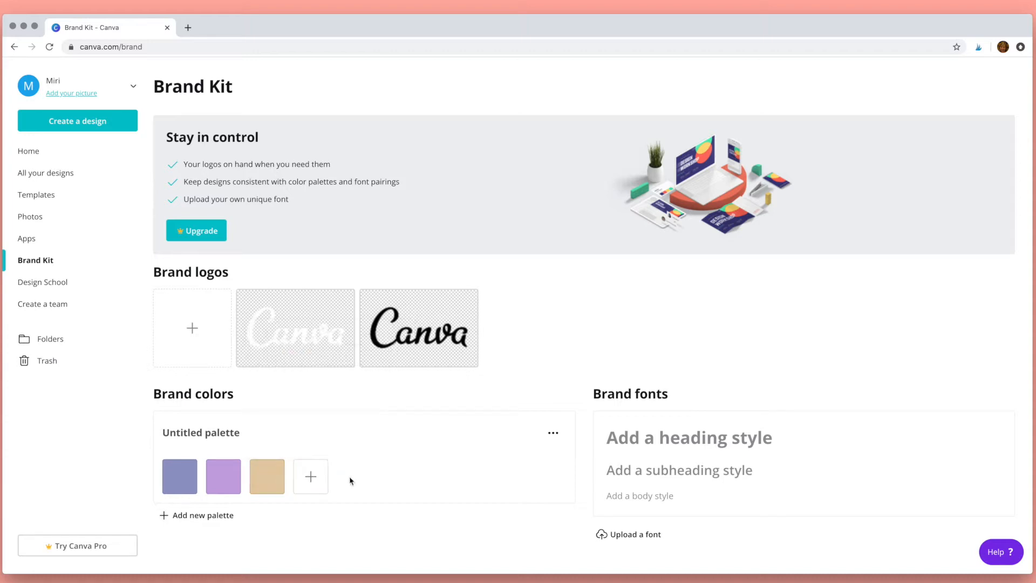
mouse_move(51, 338)
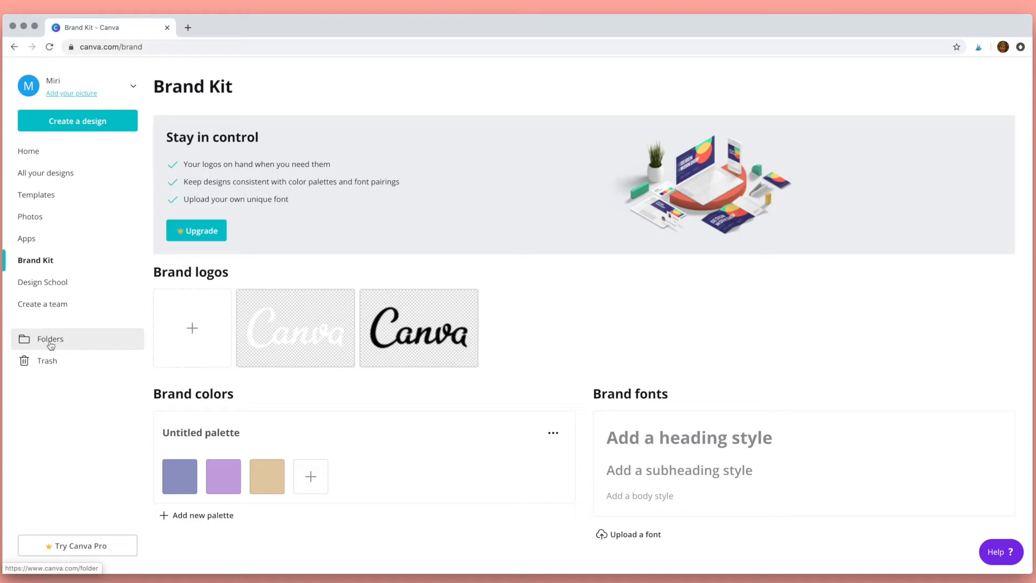
mouse_move(51, 339)
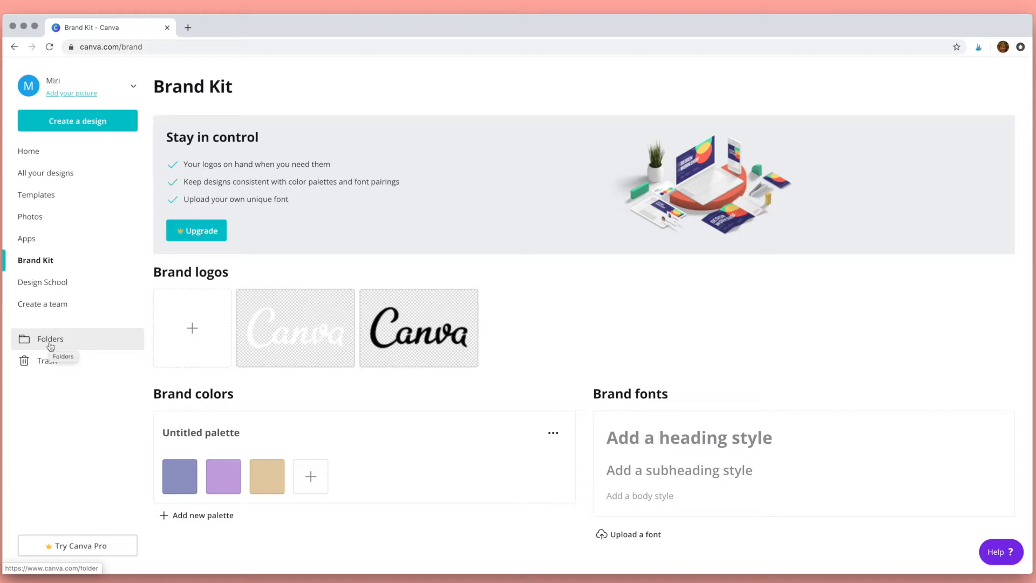
- Return to the home page and open the shared Lead Magnet template link
click(28, 151)
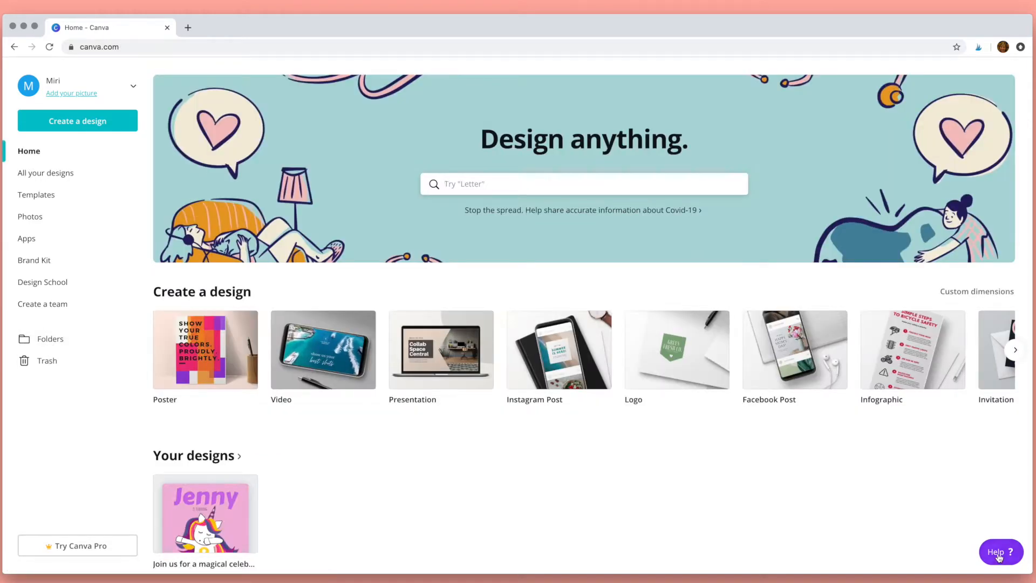
click(1000, 552)
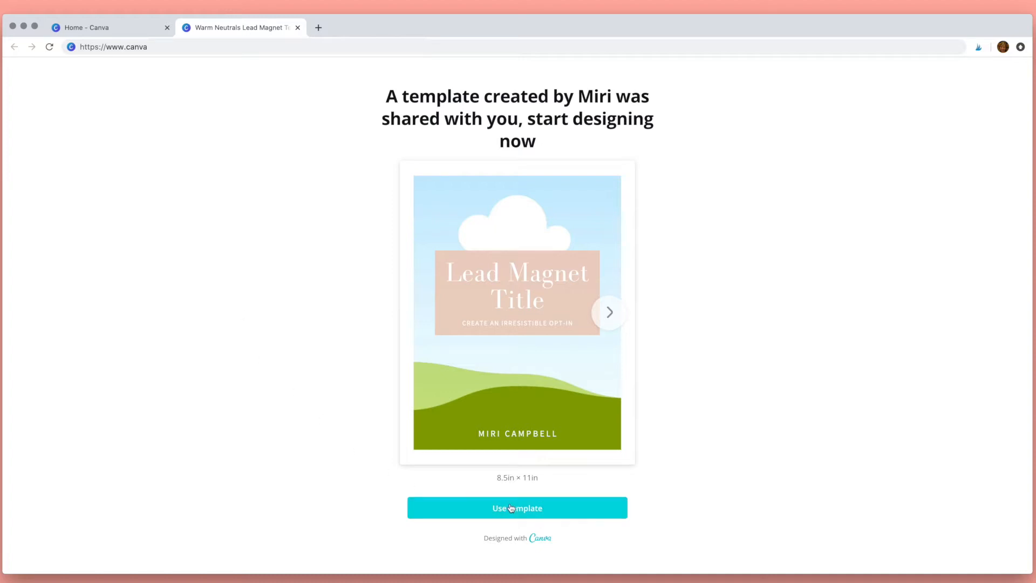
- Use the shared Warm Neutrals Lead Magnet template to start an editable copy
click(517, 508)
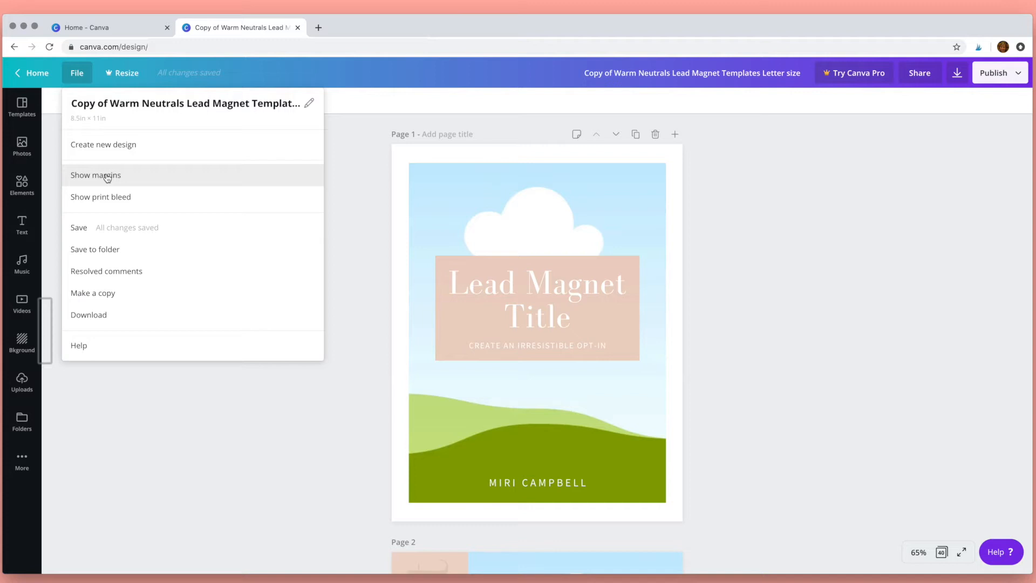
mouse_move(110, 200)
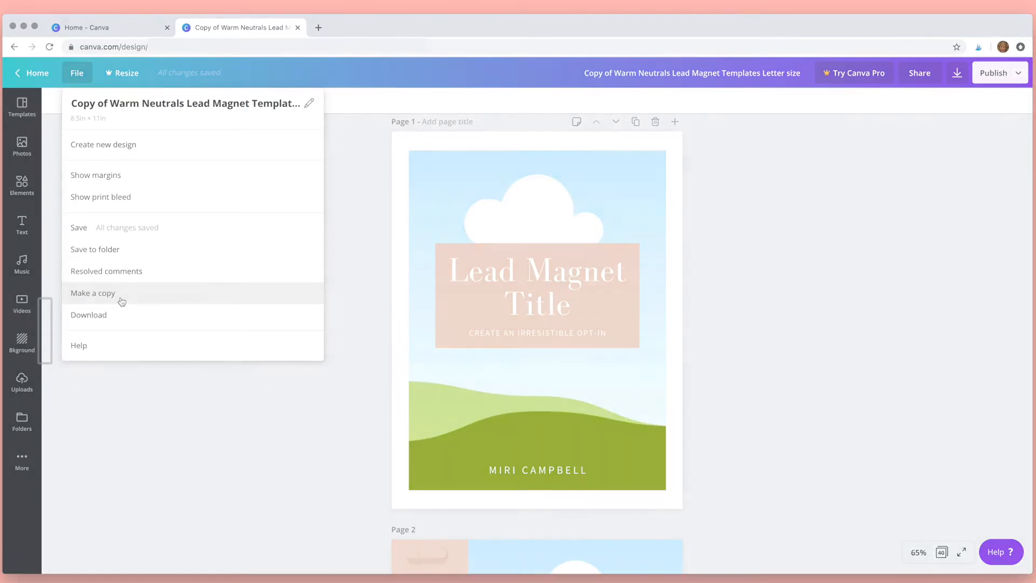
click(93, 292)
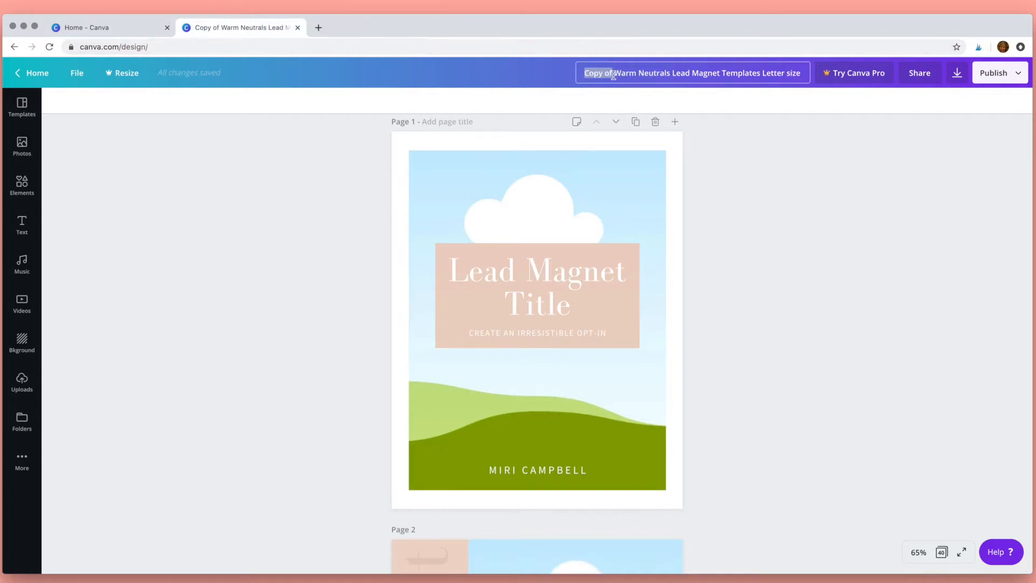
- Rename the design 'My Lead Magnet Templates Letter size' and keep the share link on editing
text(My)
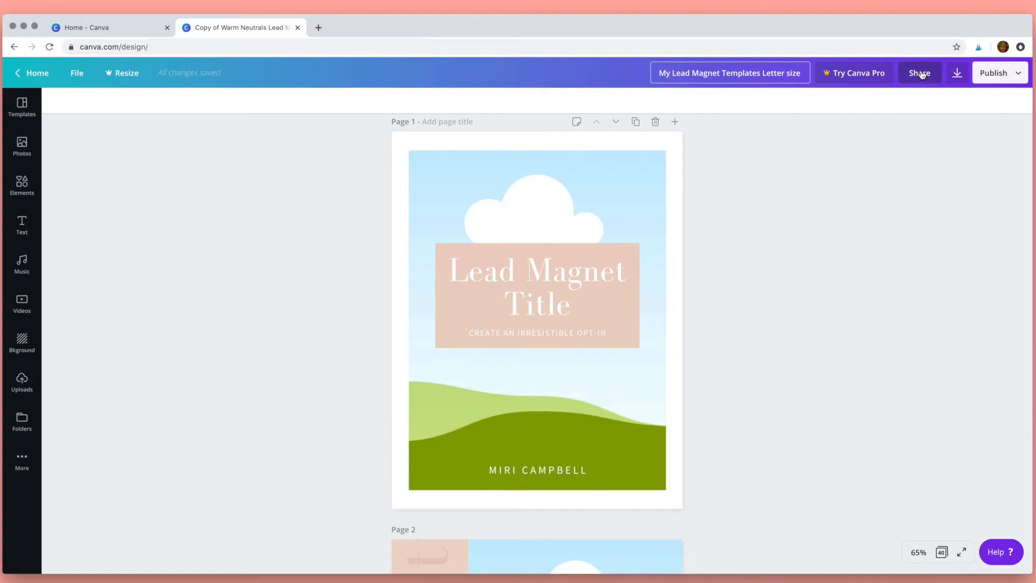
click(919, 72)
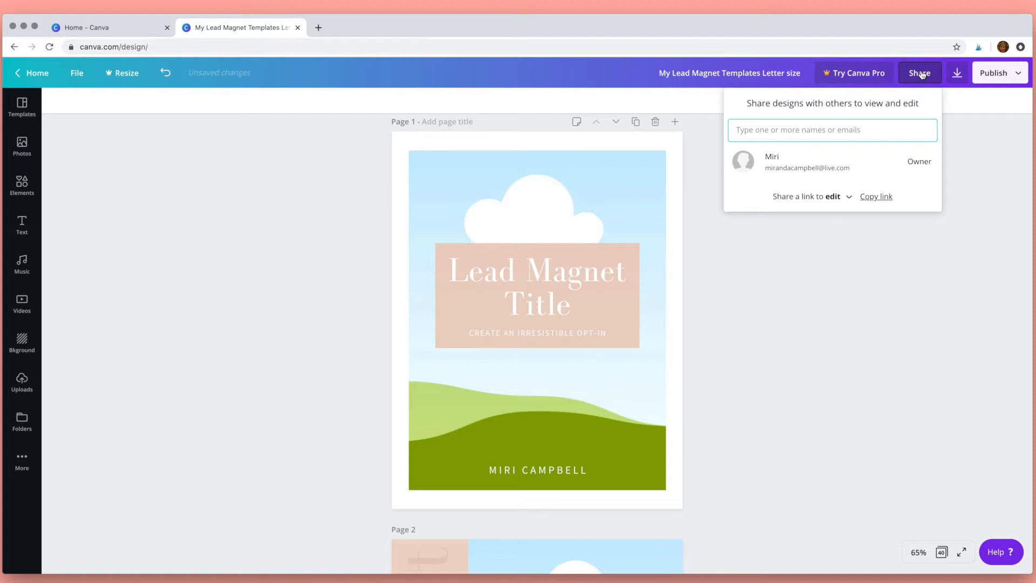
click(833, 197)
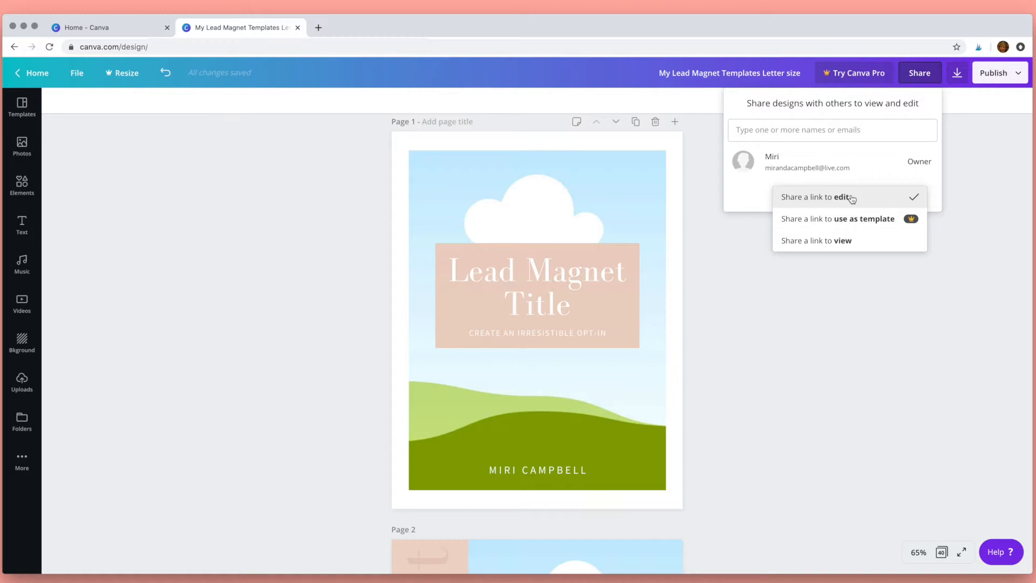
click(957, 72)
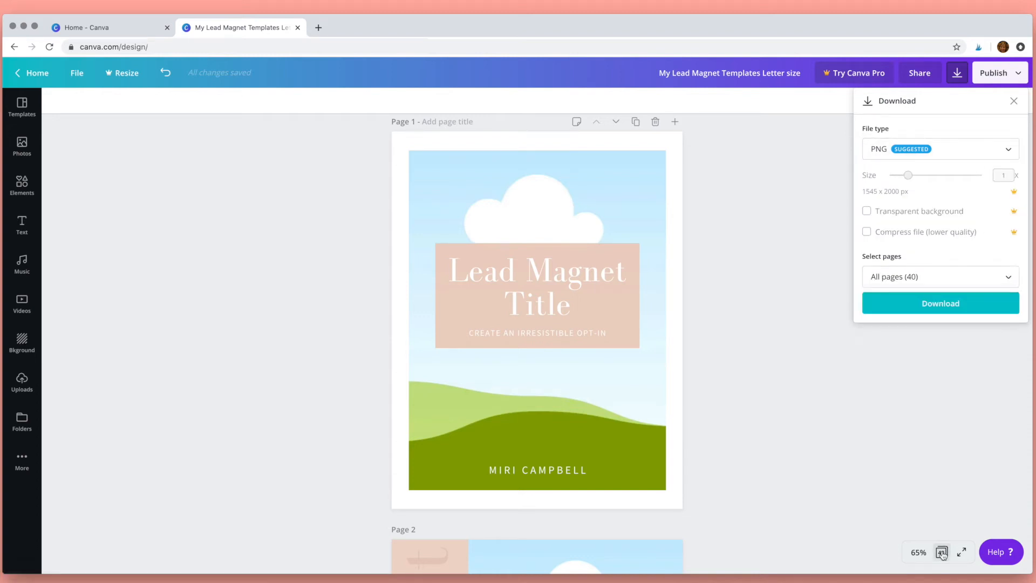
mouse_move(941, 552)
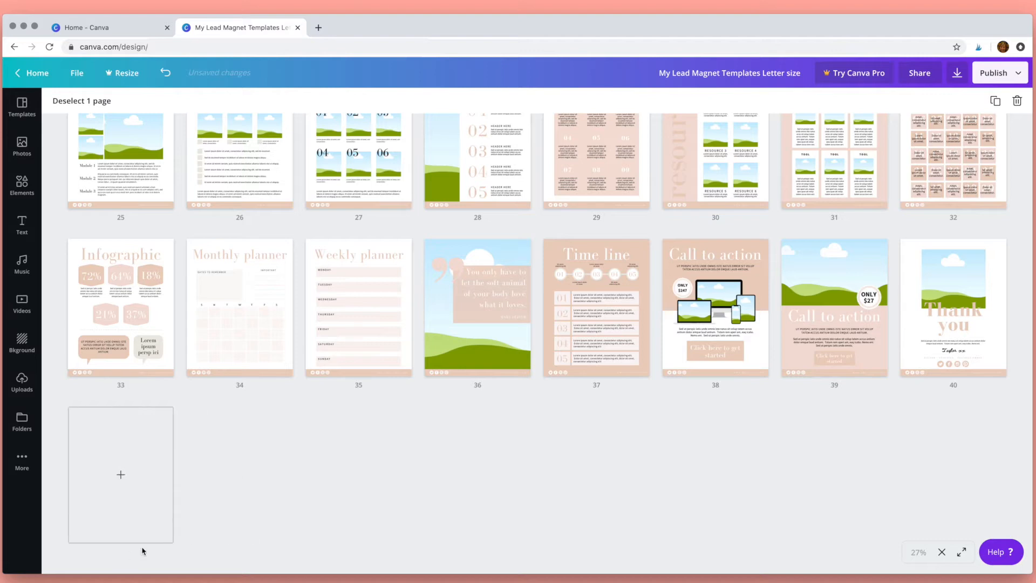
- From the all-pages overview, return to editing page 28, the Five steps layout
click(231, 386)
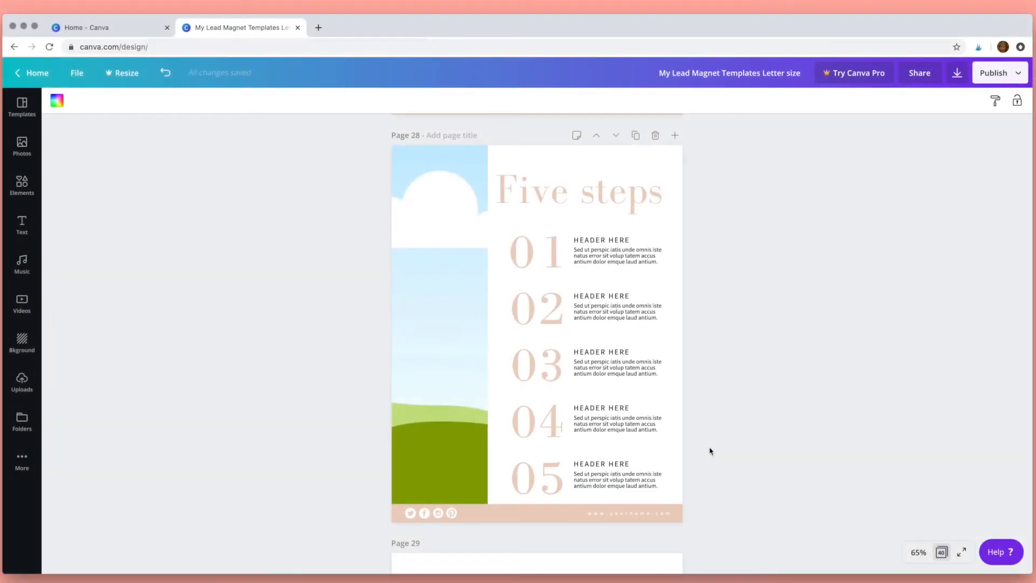
- Search the photo library for 'desk' and place the wooden desk photo in page 28's image frame
click(22, 146)
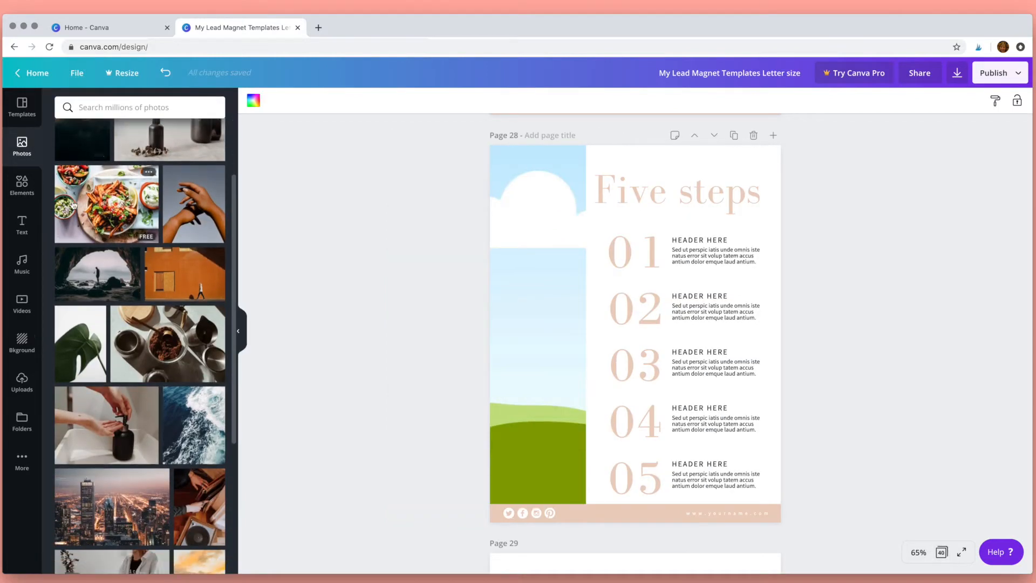
scroll(down, 3)
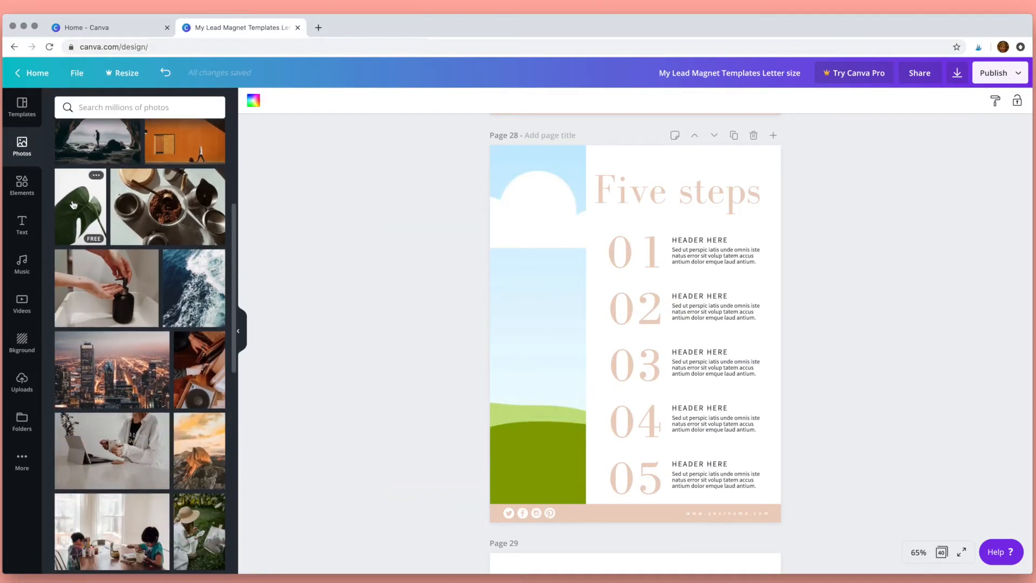
scroll(down, 3)
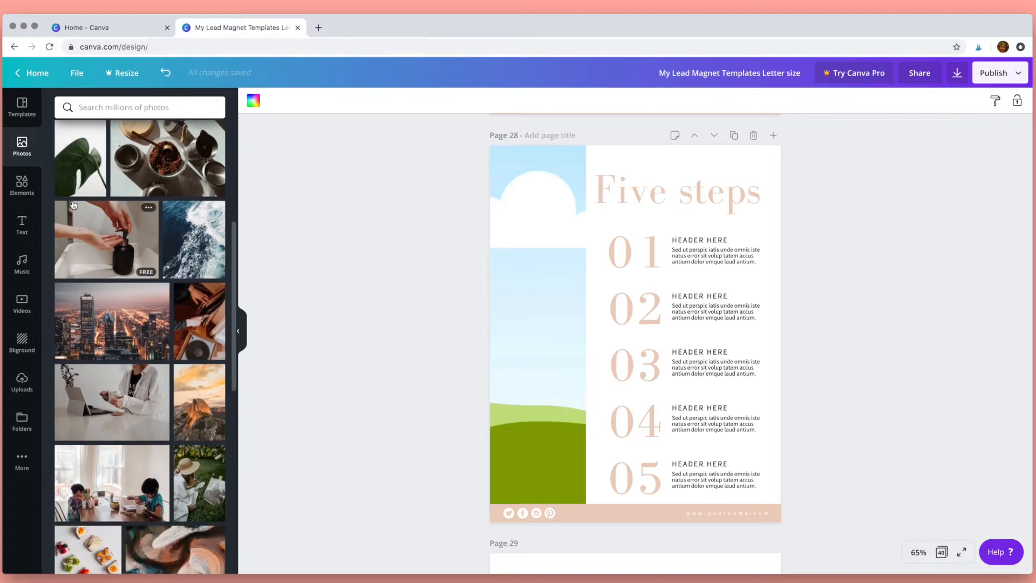
click(140, 107)
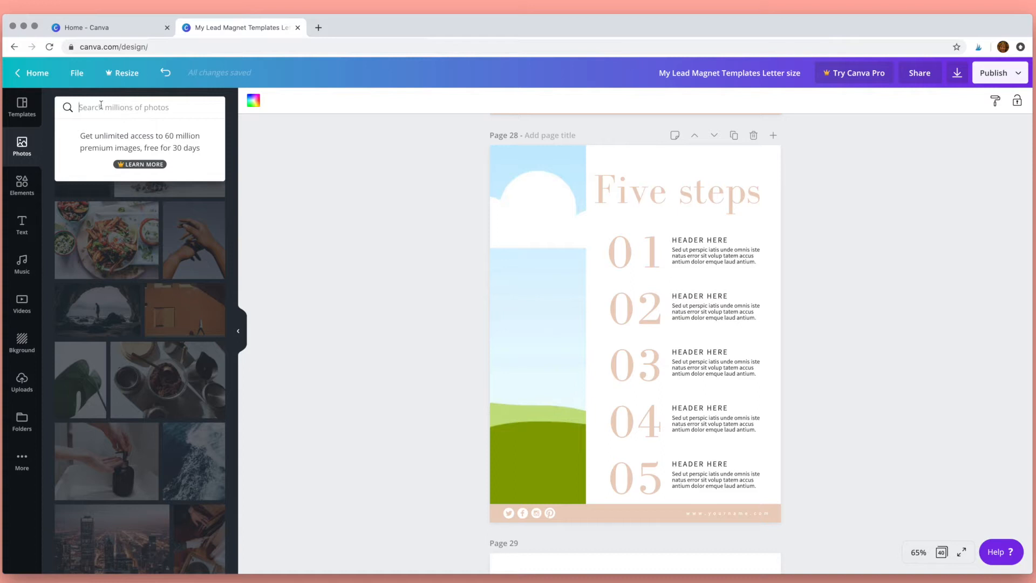
text(desk)
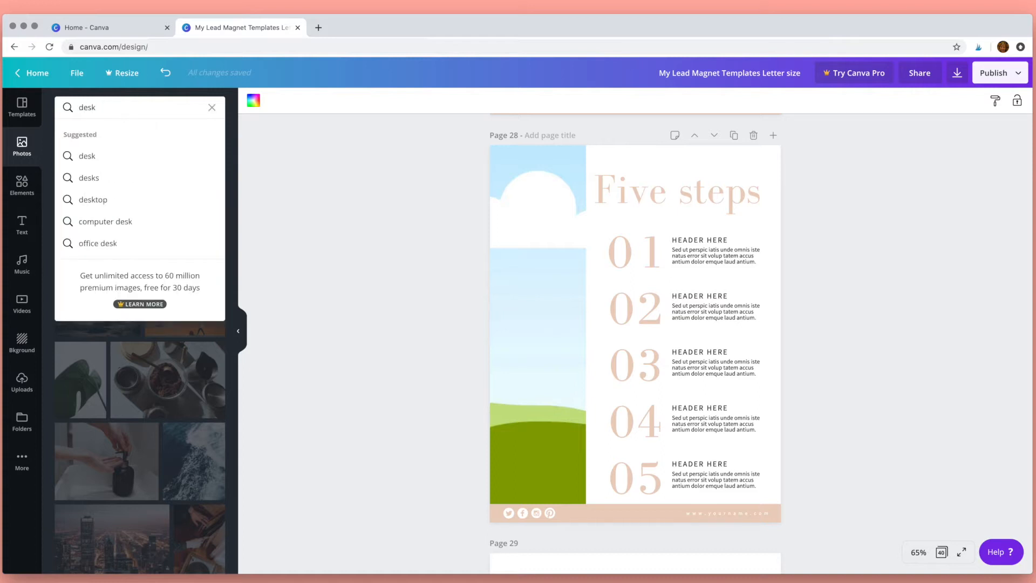
key(Enter)
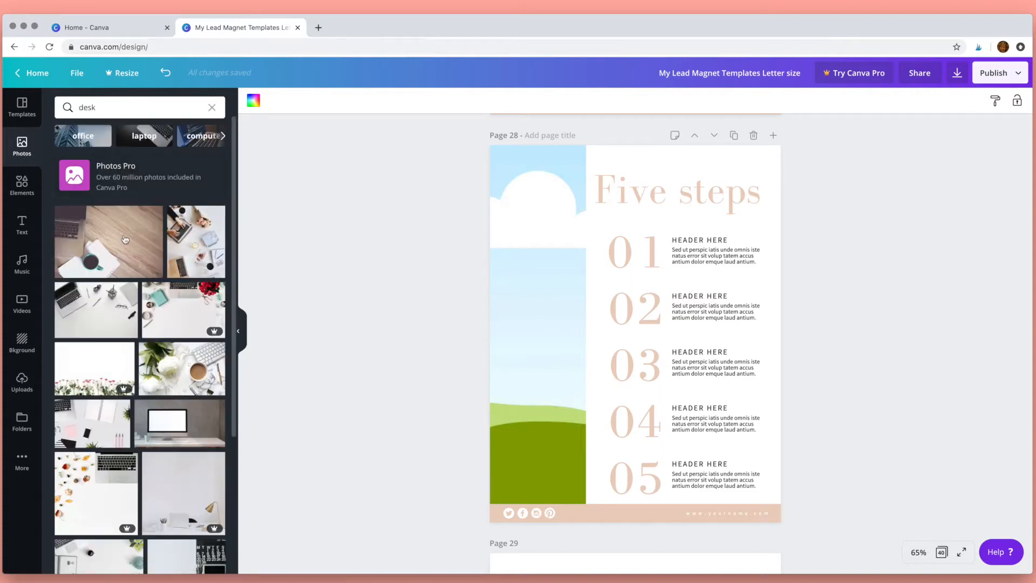
click(108, 242)
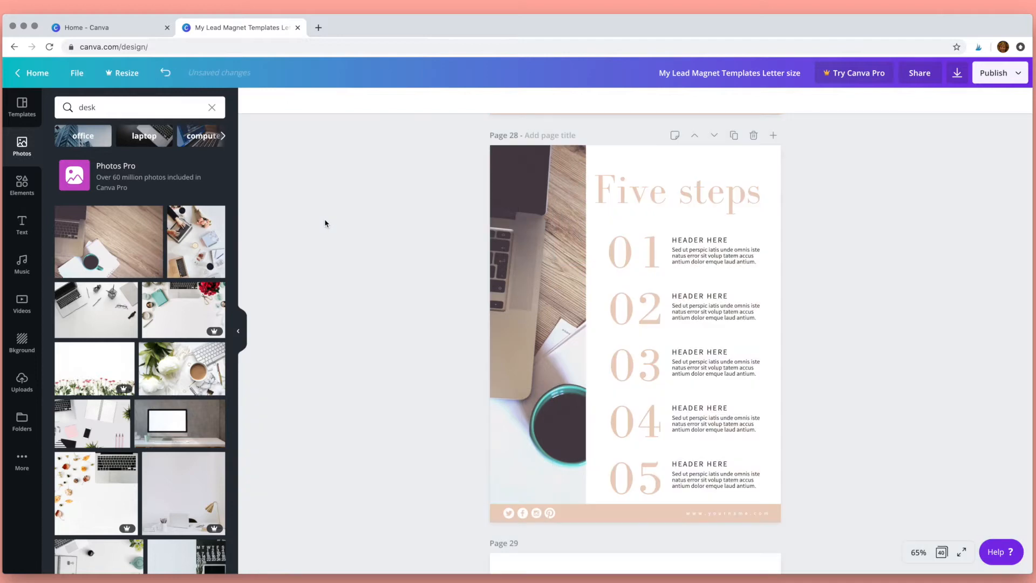
- Recrop the desk photo to show the laptop keyboard and coffee cup
click(537, 330)
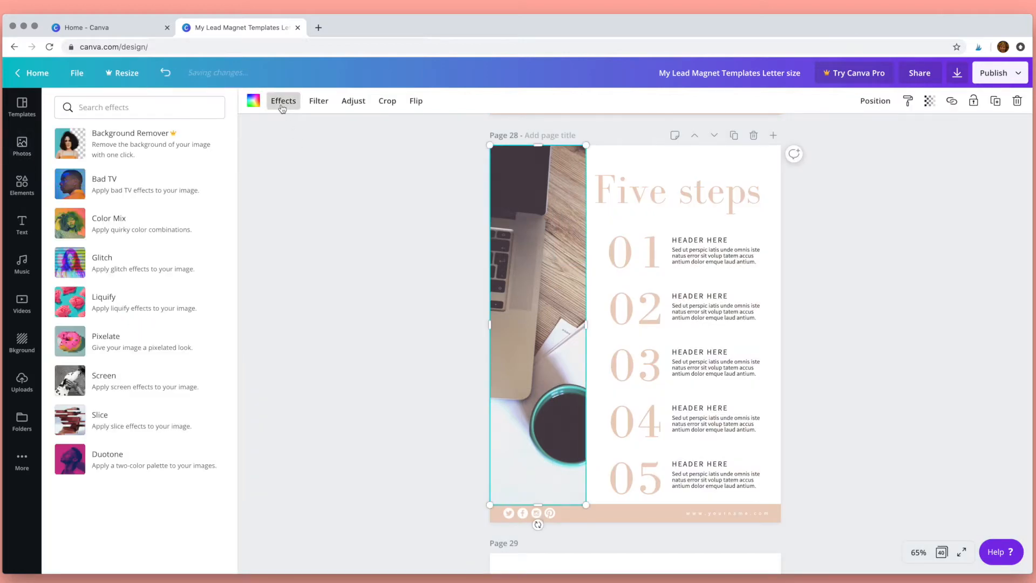
click(317, 100)
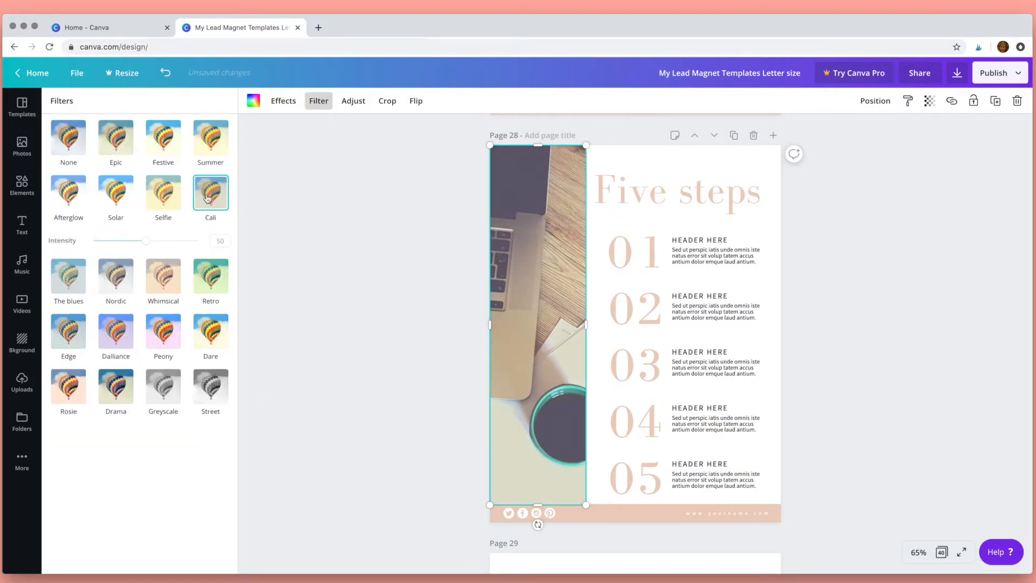
click(353, 100)
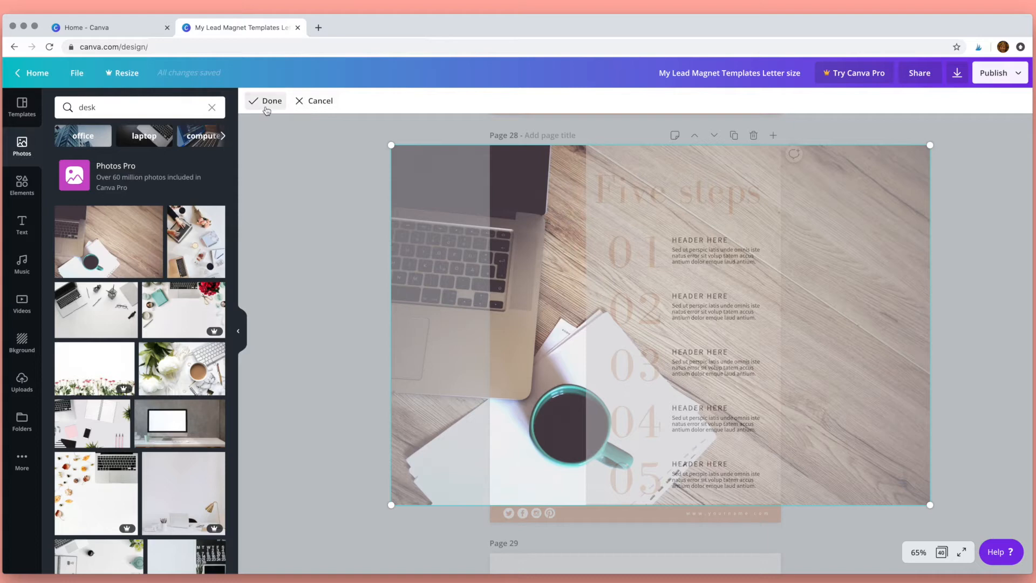
click(414, 101)
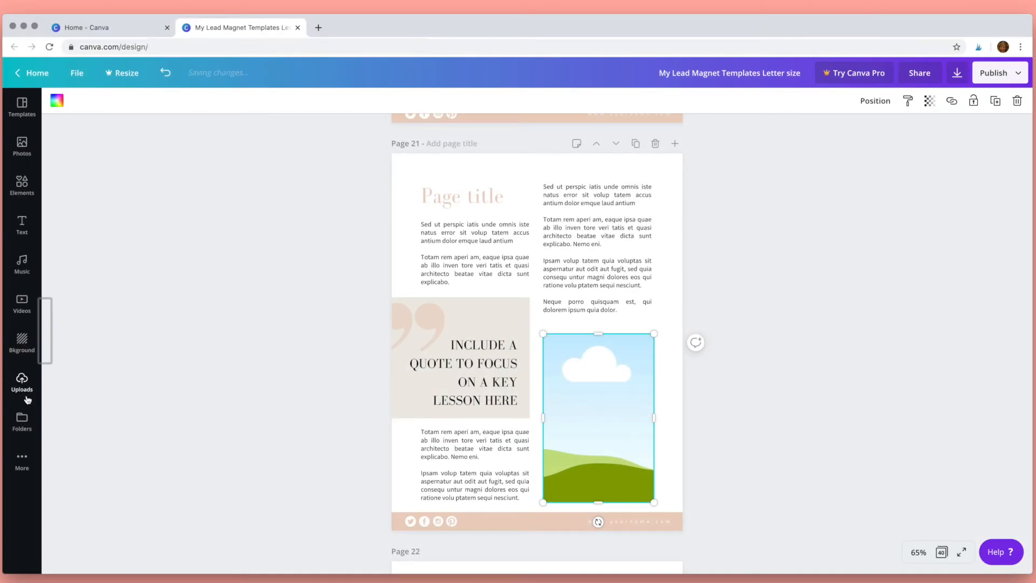
- Upload the woman-in-white-dress JPEG and use it on page 21
click(22, 383)
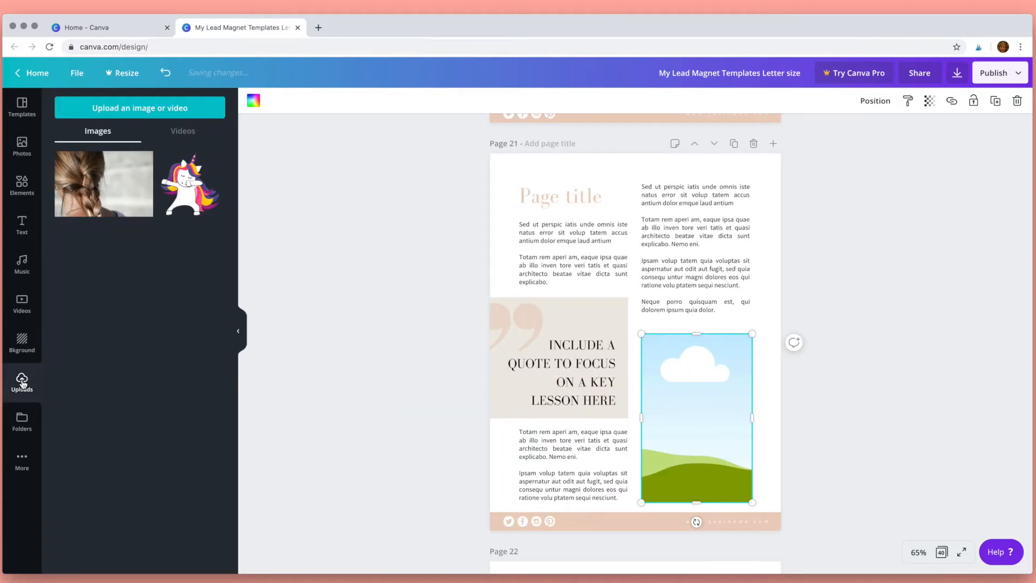
mouse_move(139, 108)
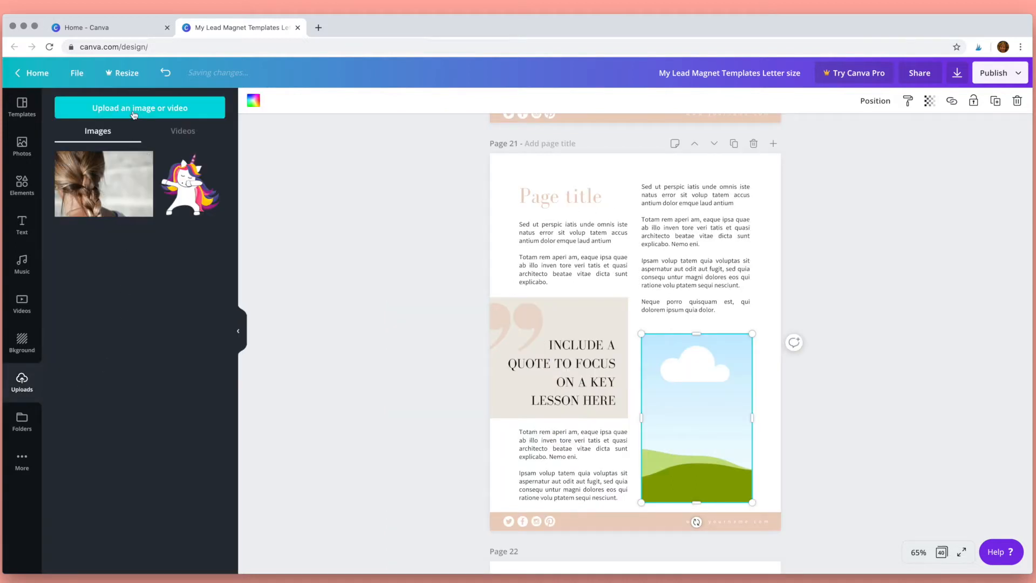
click(139, 108)
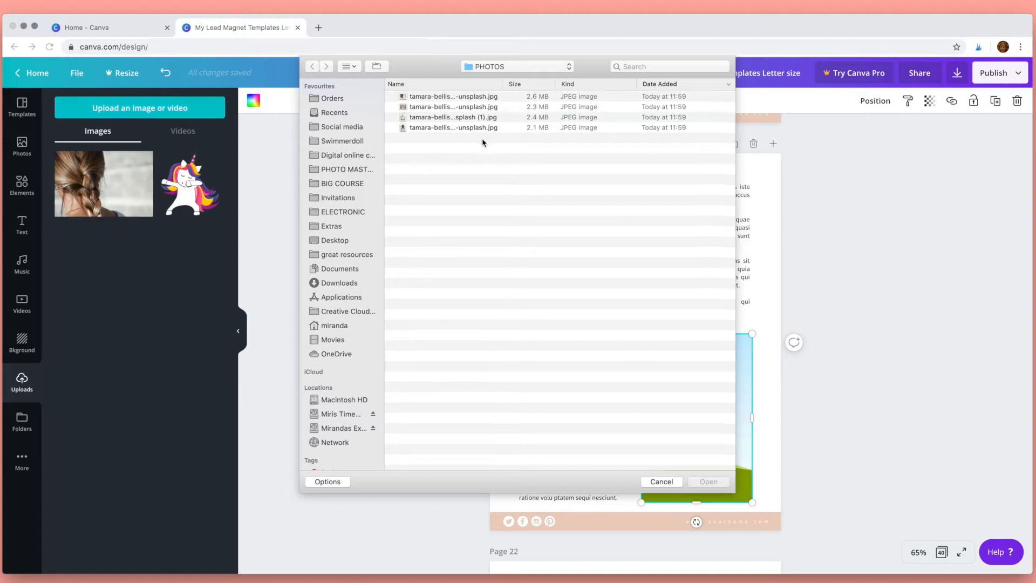
click(452, 117)
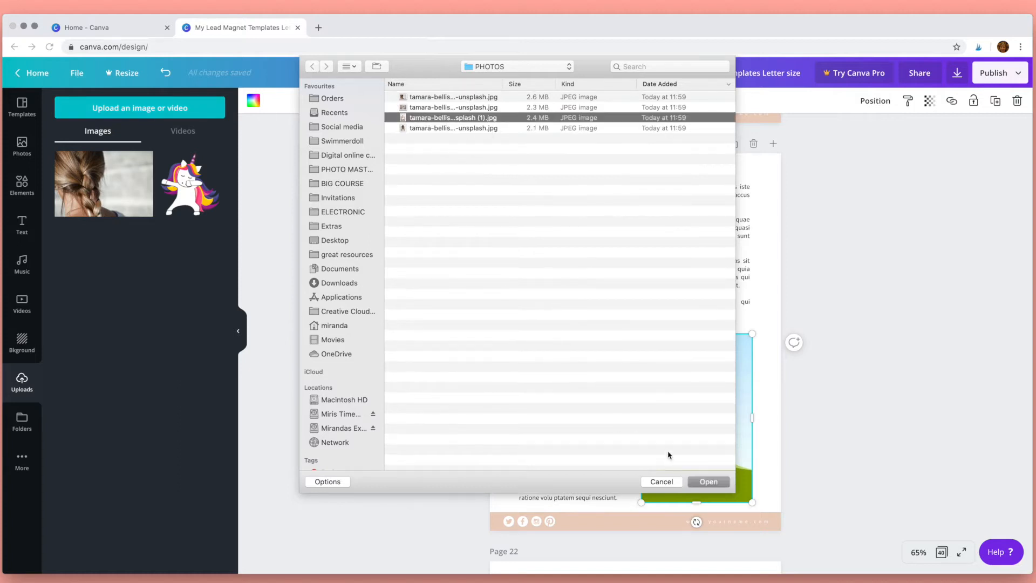
click(708, 482)
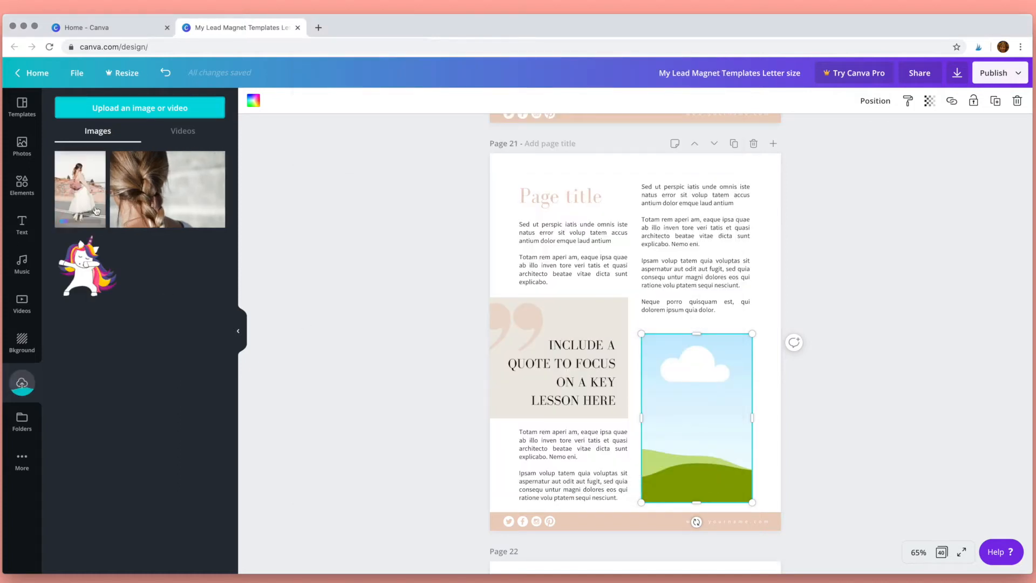
click(80, 188)
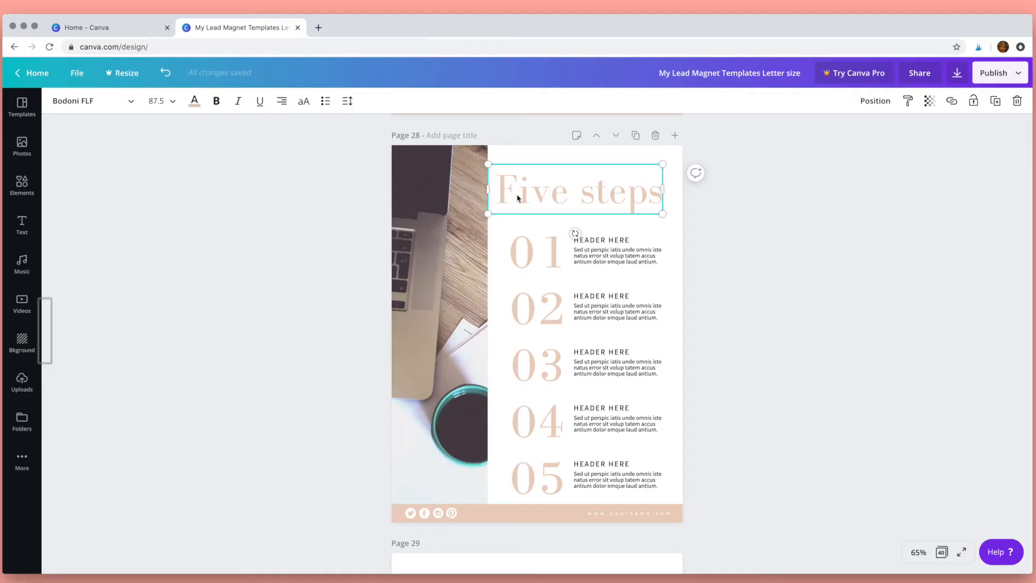
- Set the Five steps heading in Yeseva One and widen it to fit one line
click(87, 100)
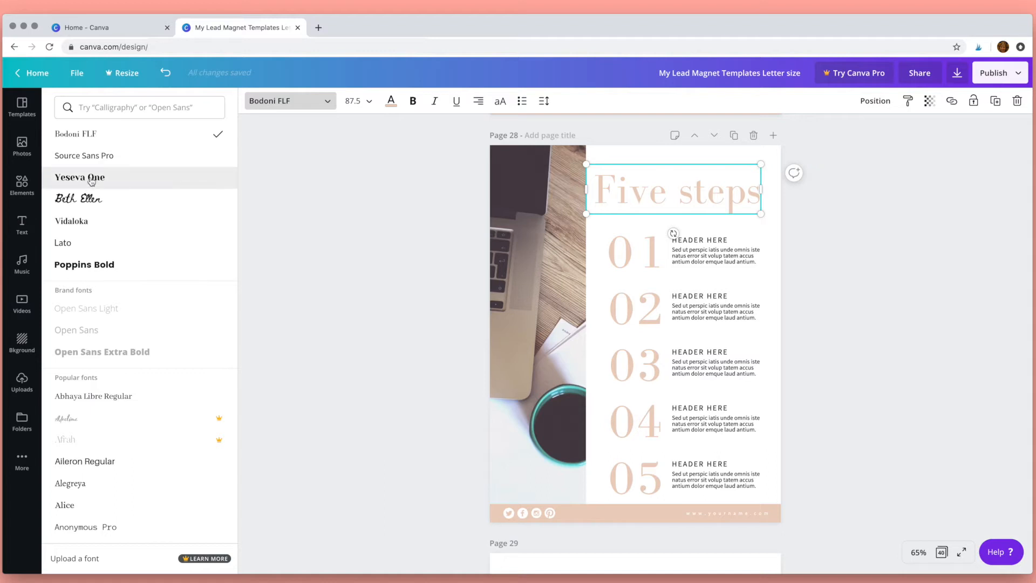
click(79, 177)
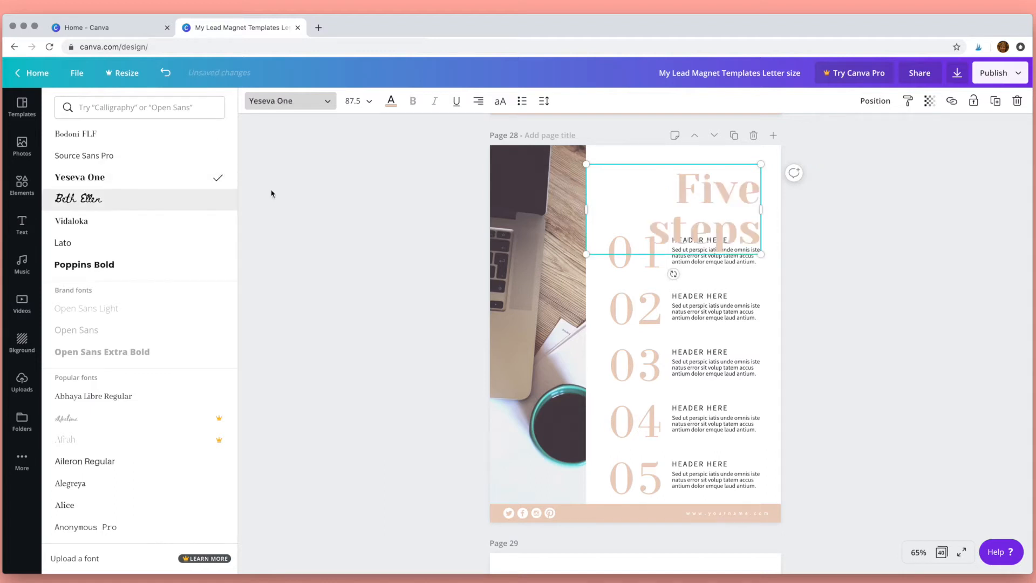
drag(587, 255, 588, 209)
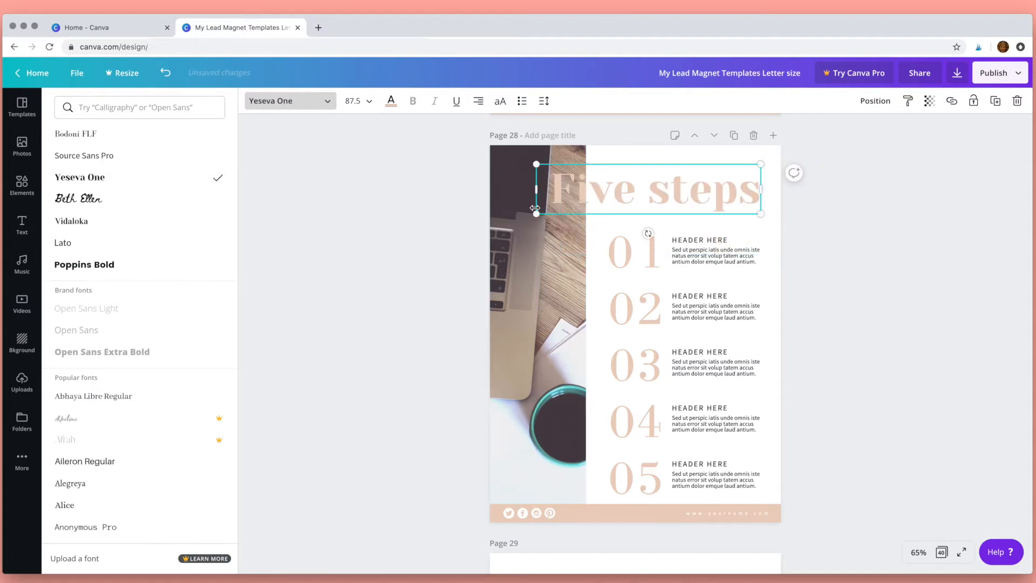
click(369, 100)
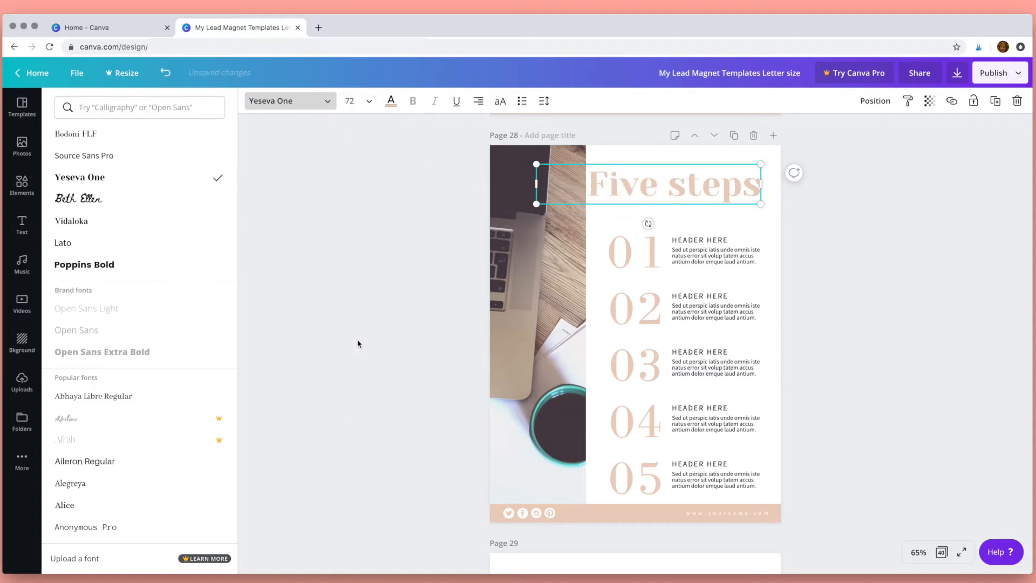
- Recolour the heading lavender purple with Change all, checking the other pages
click(391, 102)
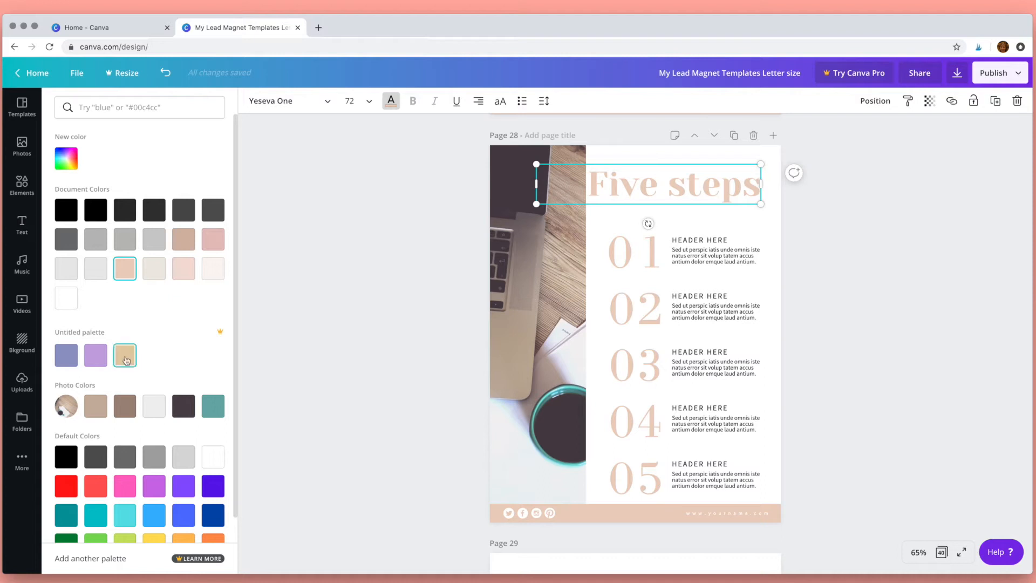
click(65, 355)
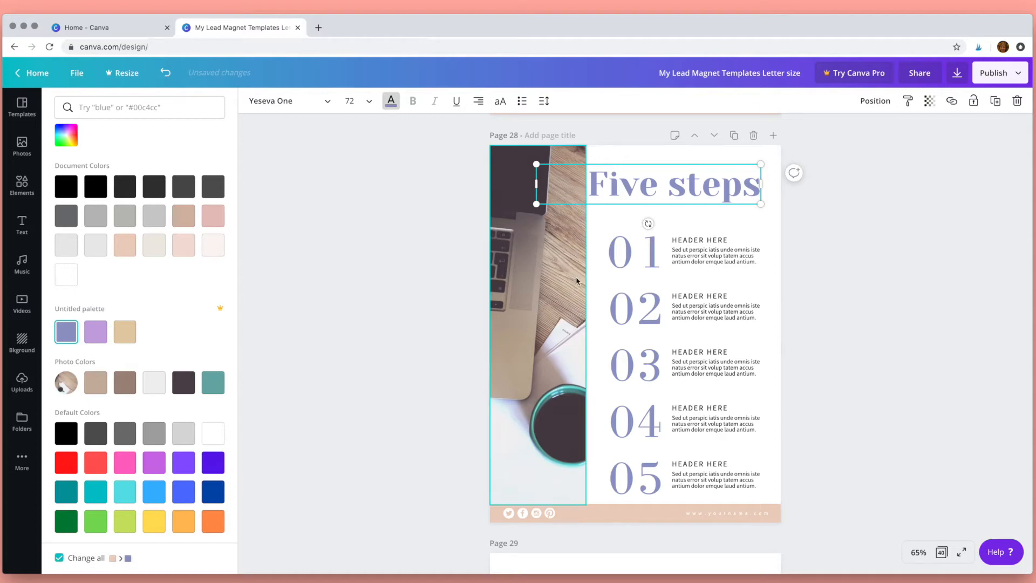
scroll(down, 3)
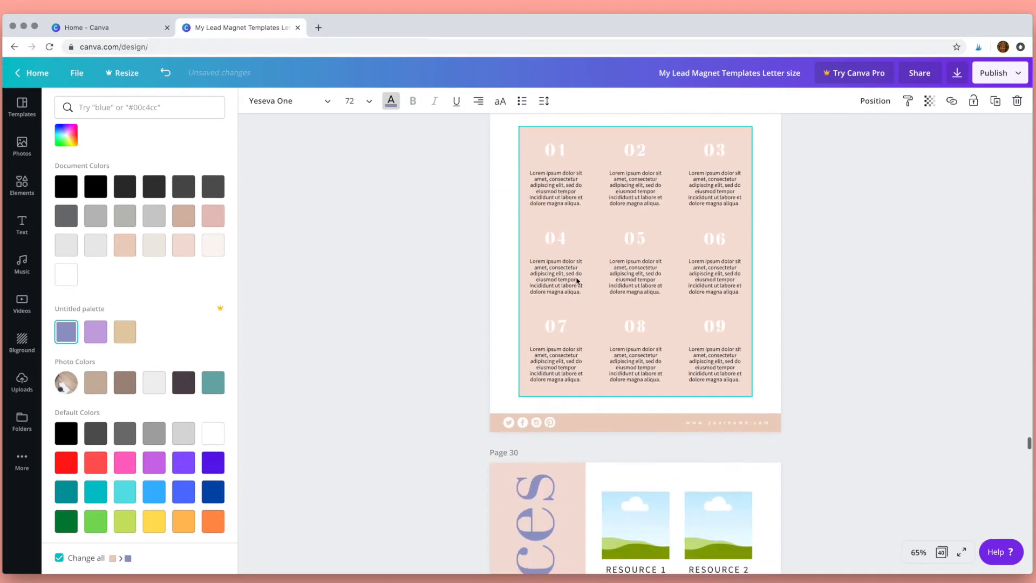
scroll(down, 3)
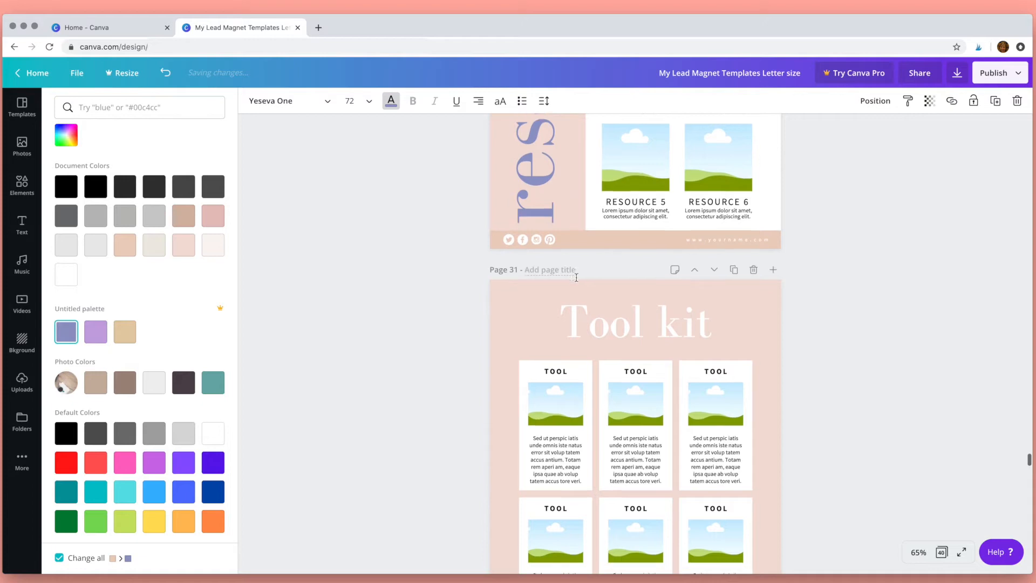
scroll(down, 3)
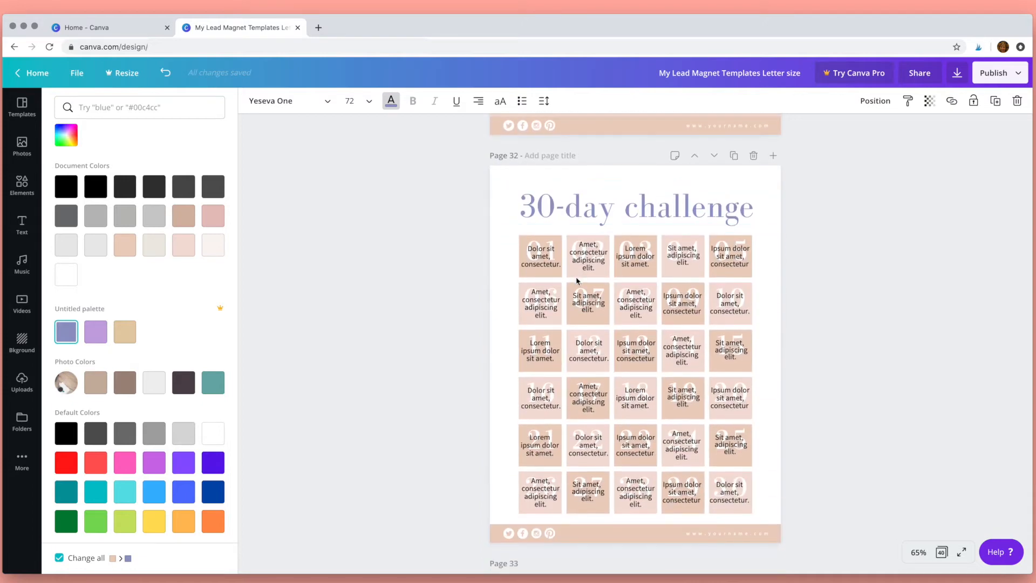
scroll(down, 3)
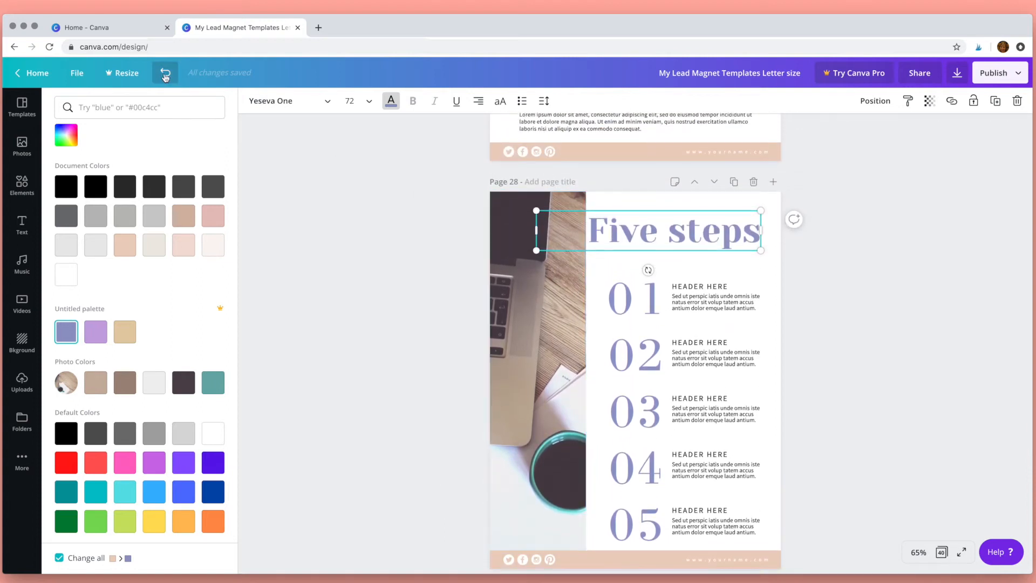
- Undo the purple recolour, try and revert all-capitals on the heading, and check its spacing
click(456, 102)
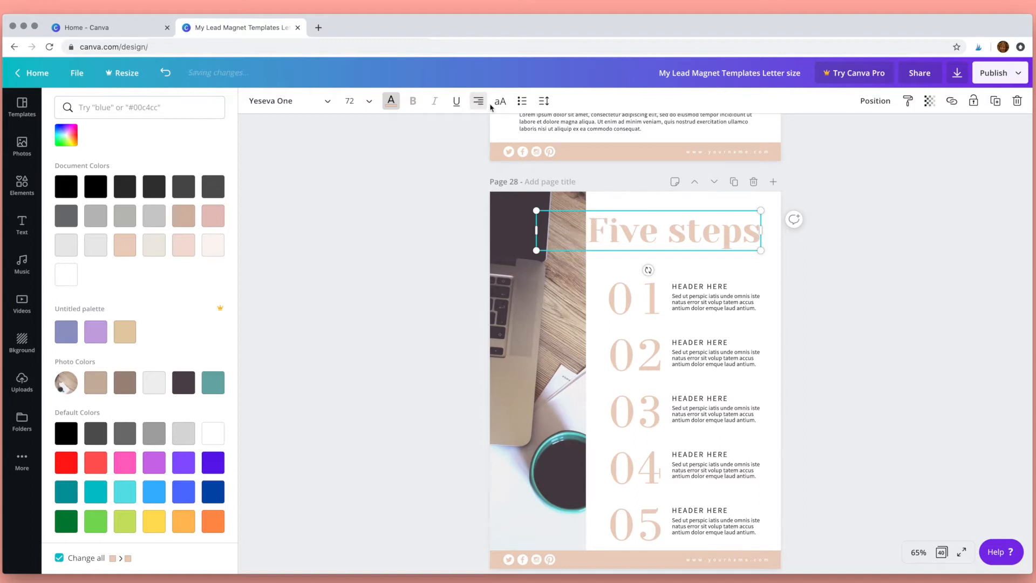
click(500, 101)
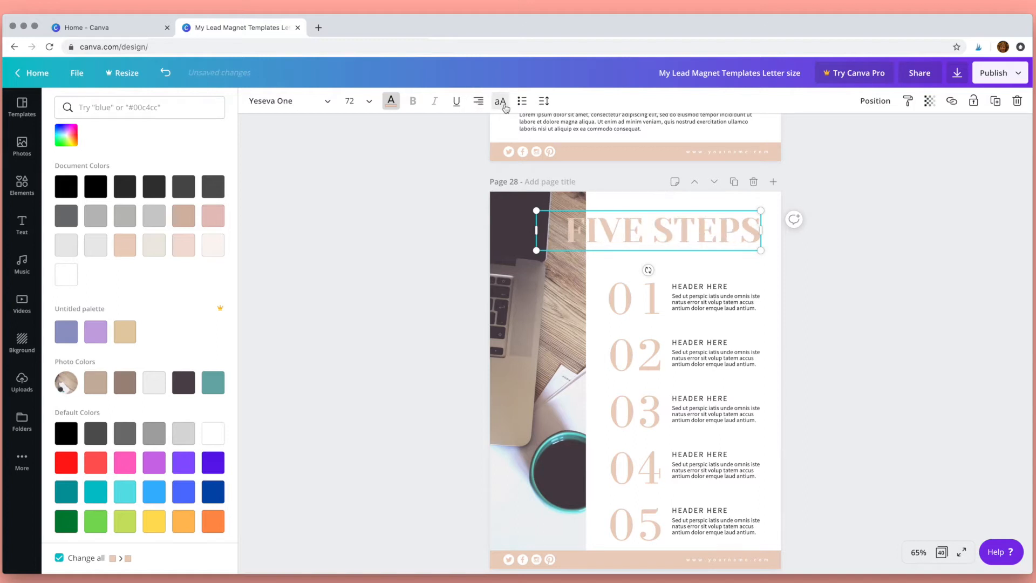
click(500, 100)
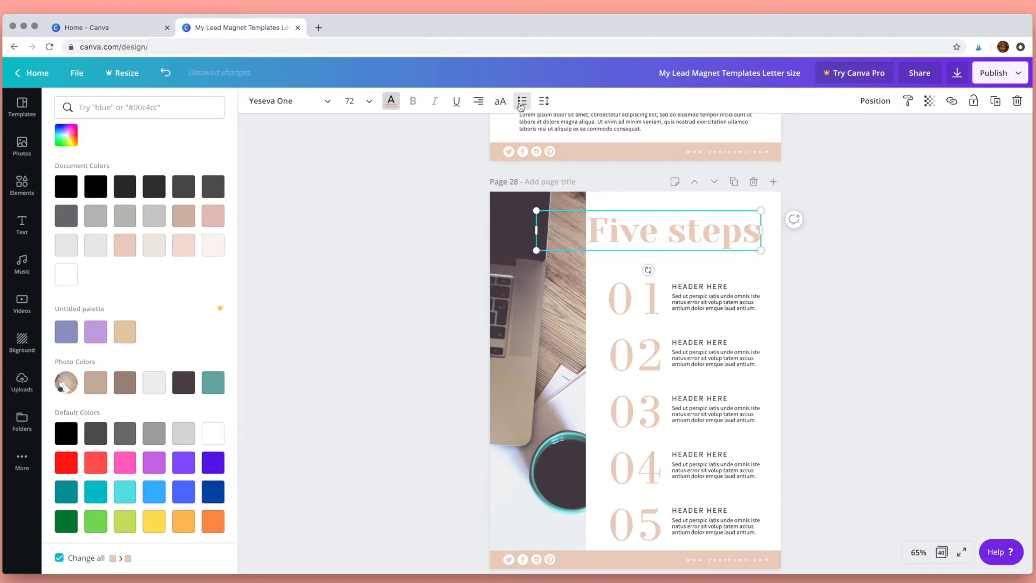
click(544, 101)
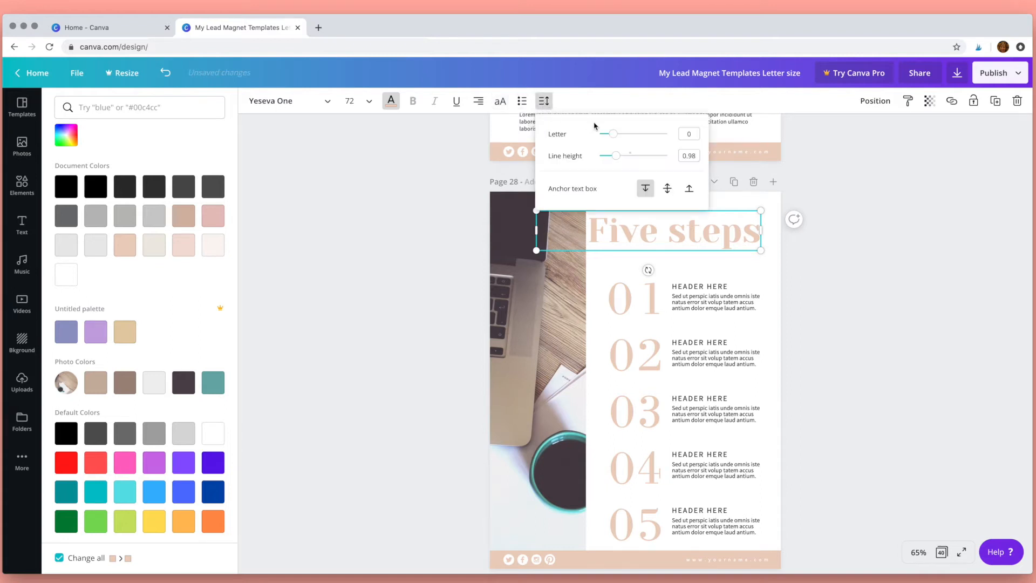
drag(615, 134, 620, 134)
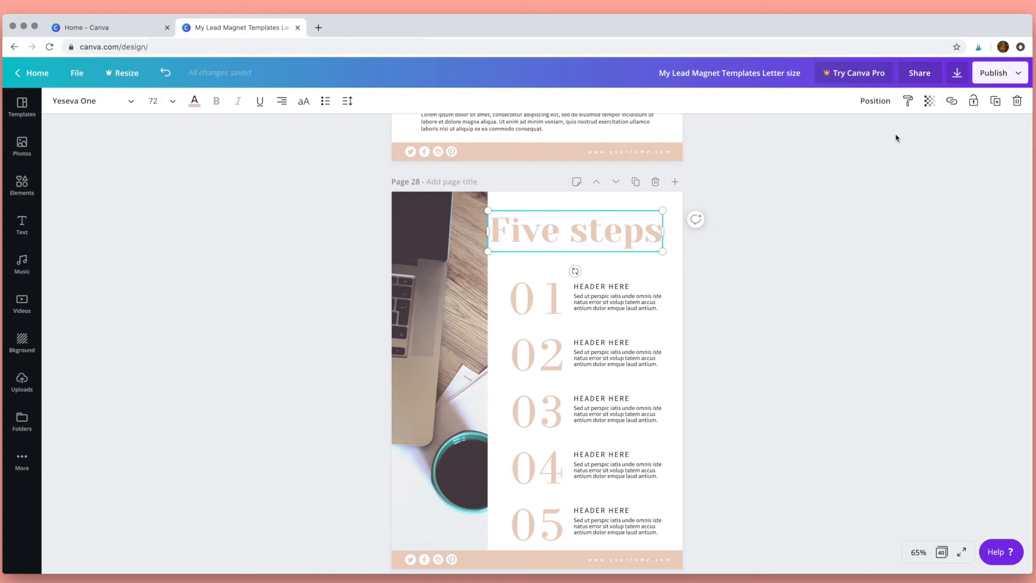
mouse_move(906, 118)
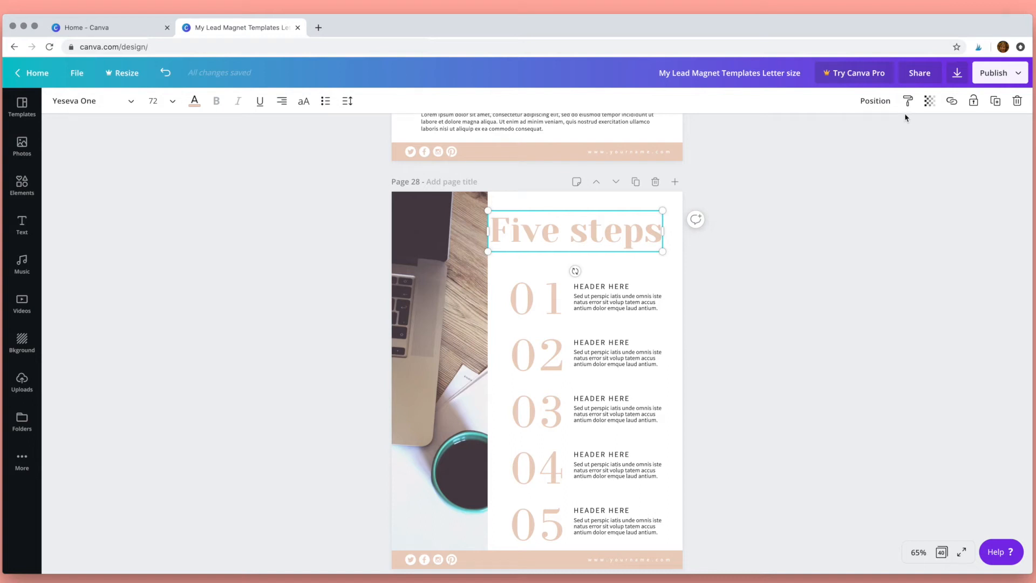
mouse_move(908, 100)
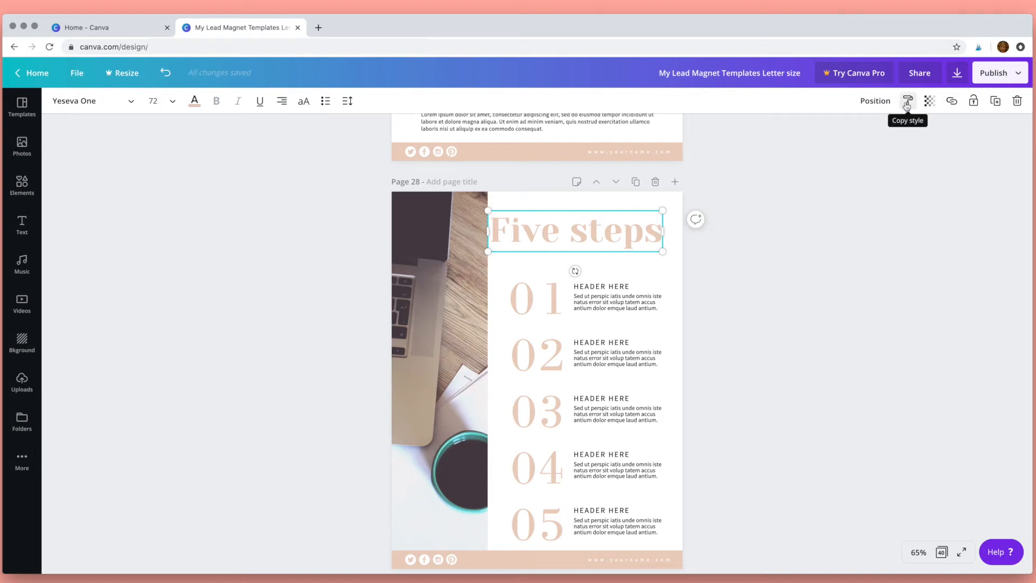
click(908, 100)
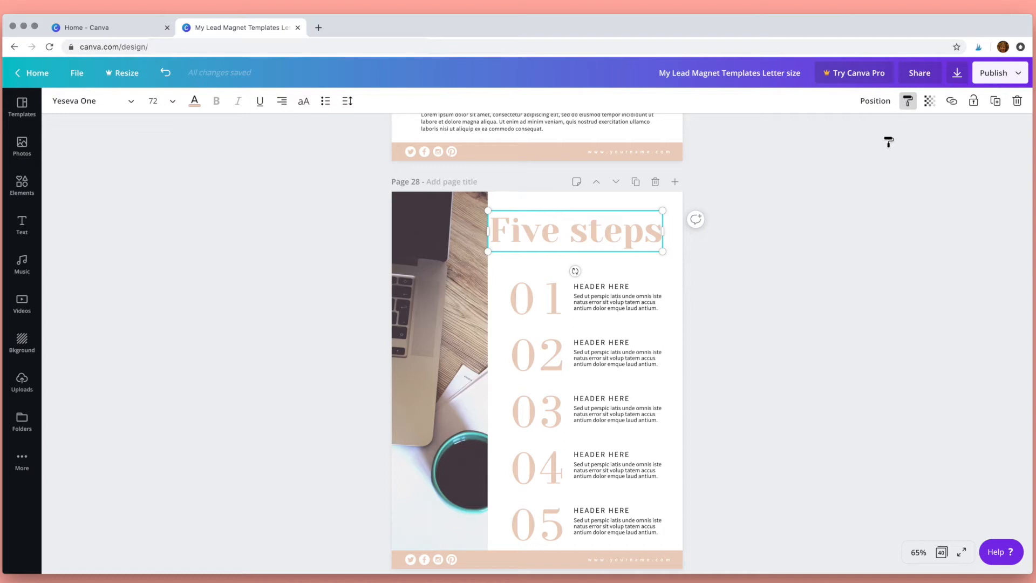
scroll(down, 3)
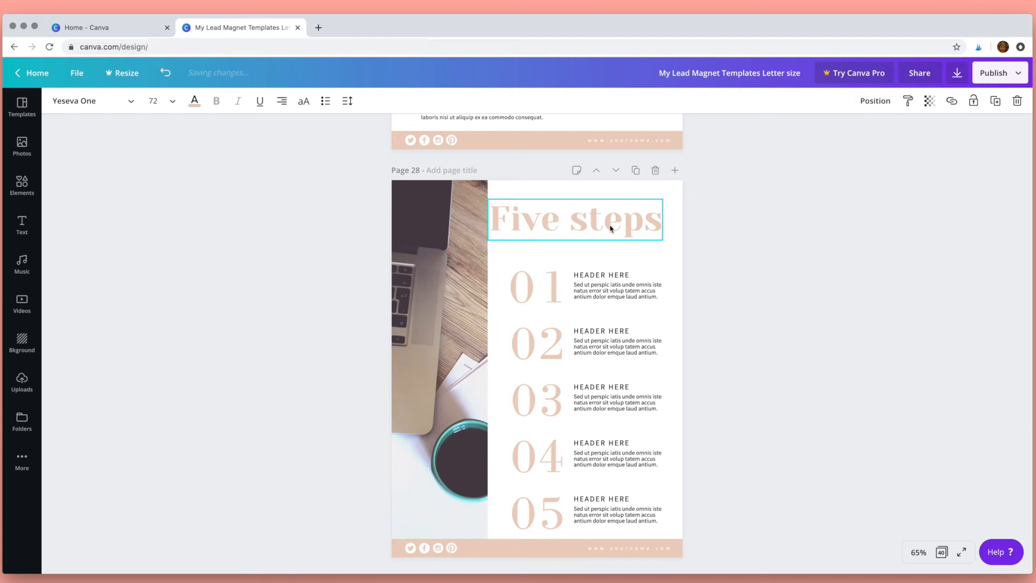
scroll(down, 3)
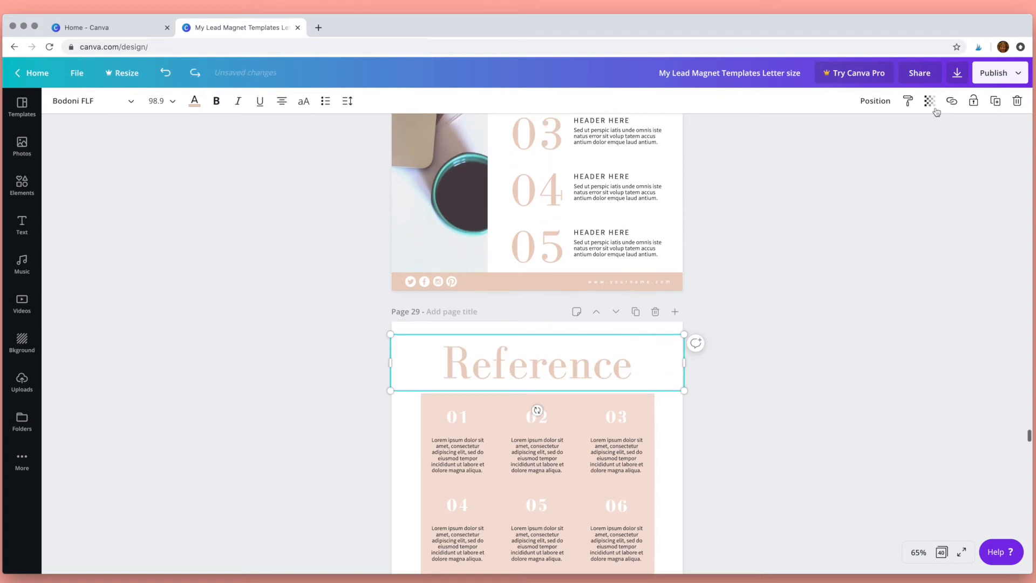
- Adjust the Reference heading's transparency slider from its 50 setting
click(929, 100)
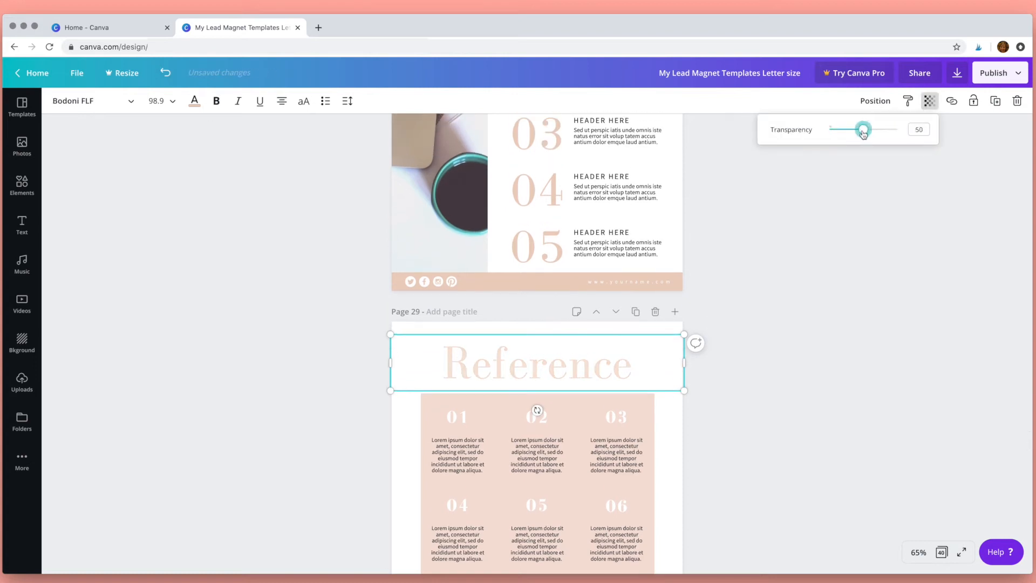
drag(864, 128, 861, 129)
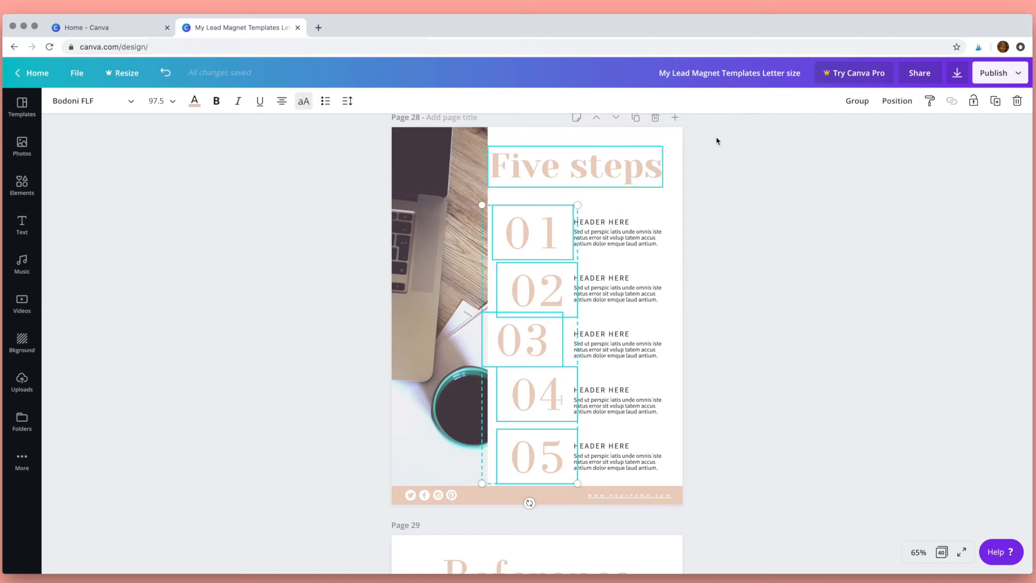
- Align the five step numbers 01–05 on their left edges and space them evenly vertically
click(897, 101)
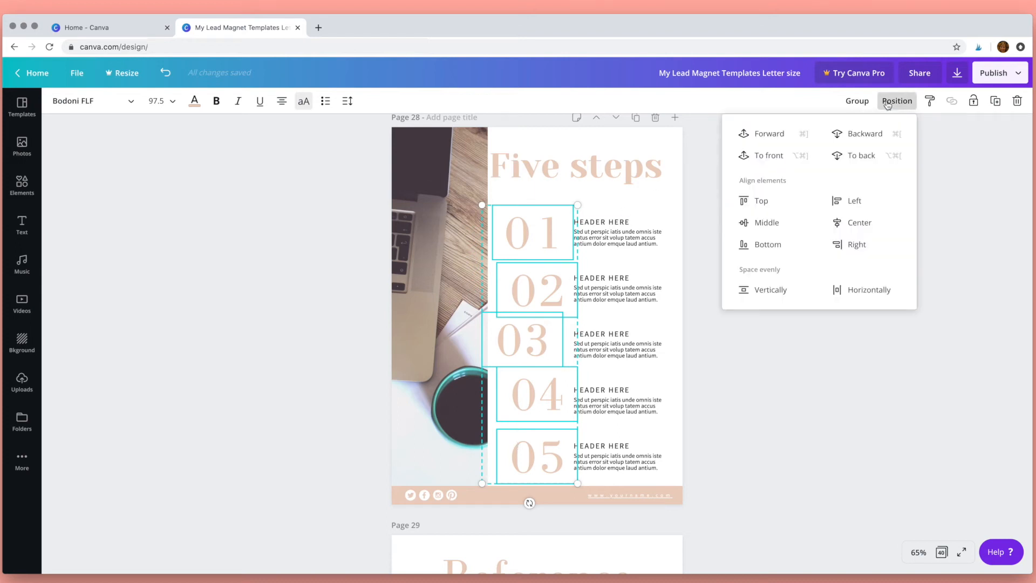
mouse_move(854, 201)
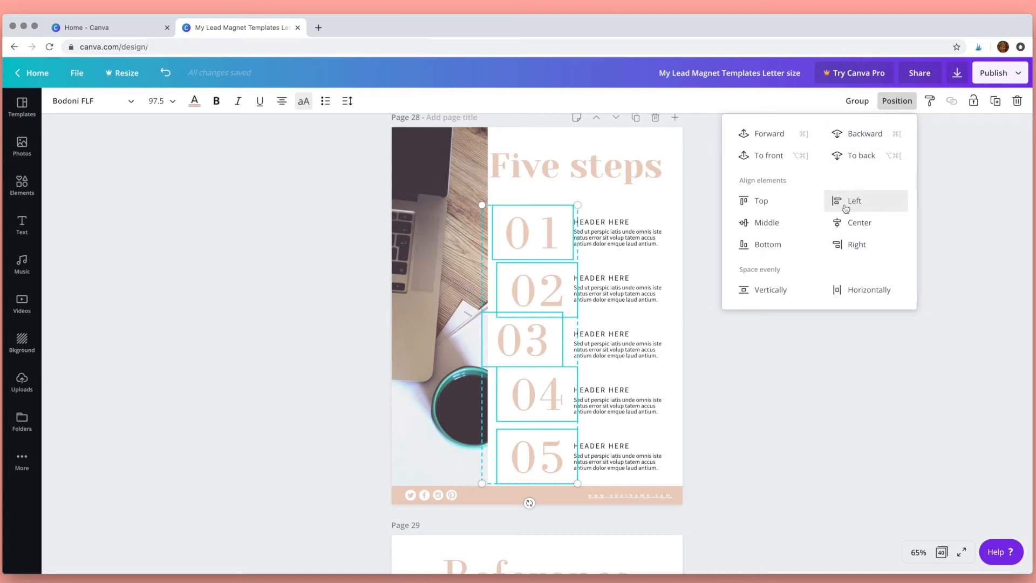
click(855, 200)
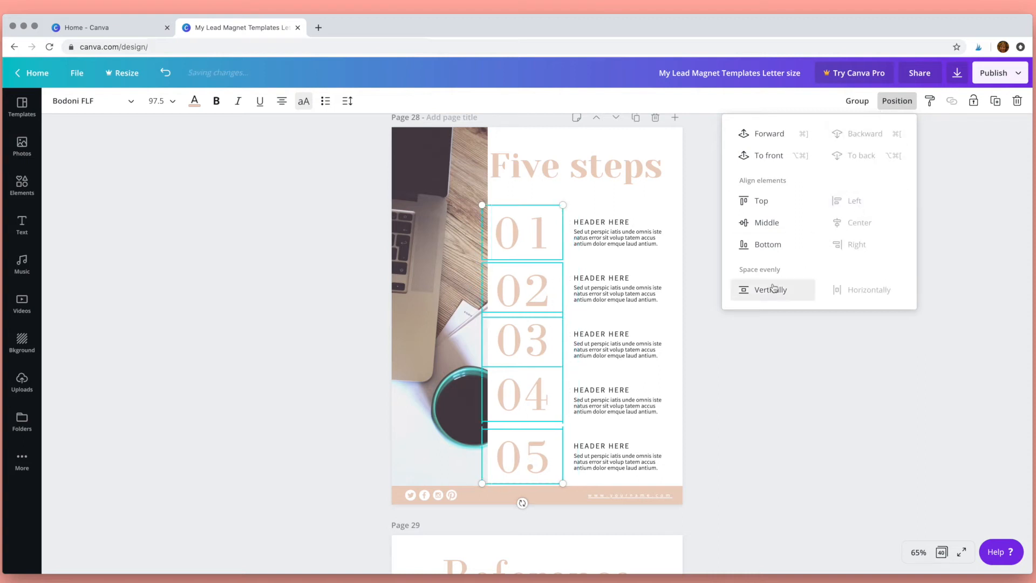
click(769, 290)
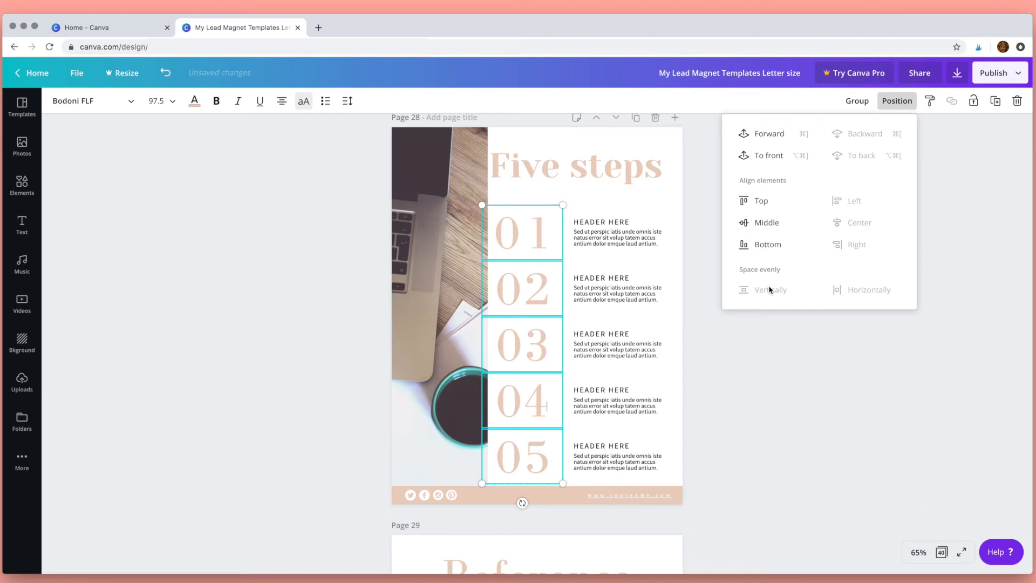
click(771, 289)
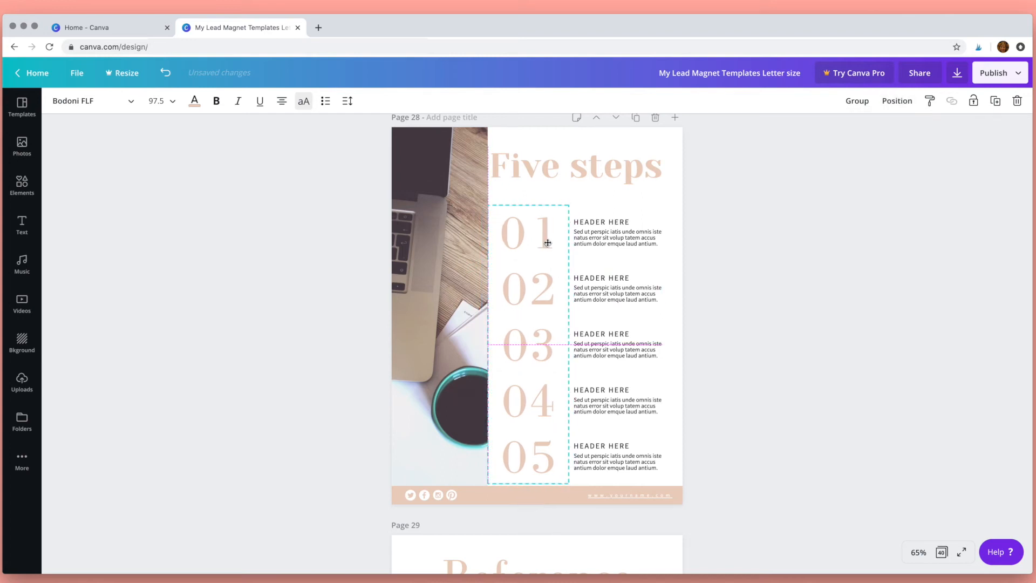
- Group the five step numbers into one block and nudge it slightly right
right_click(528, 291)
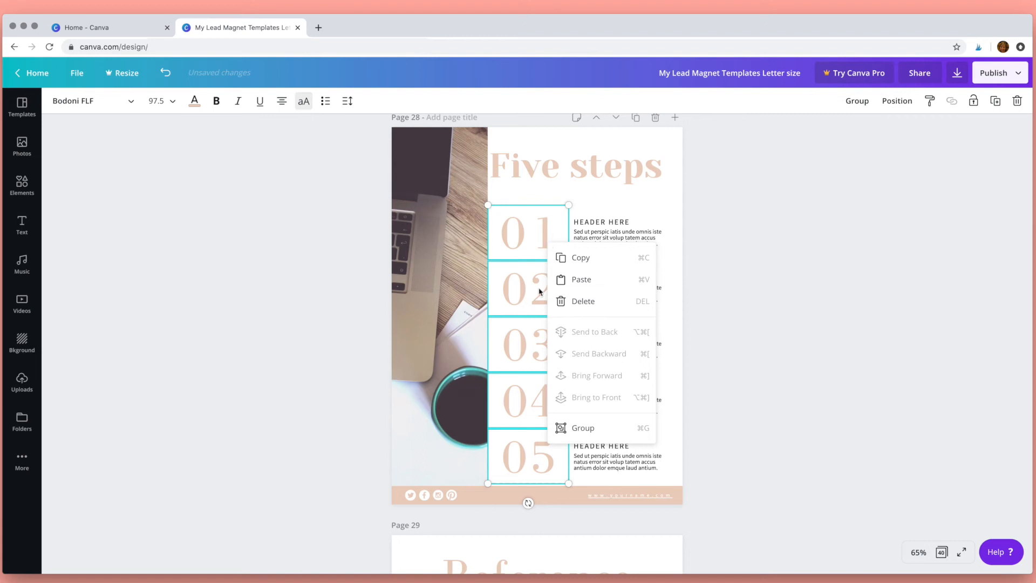
click(583, 427)
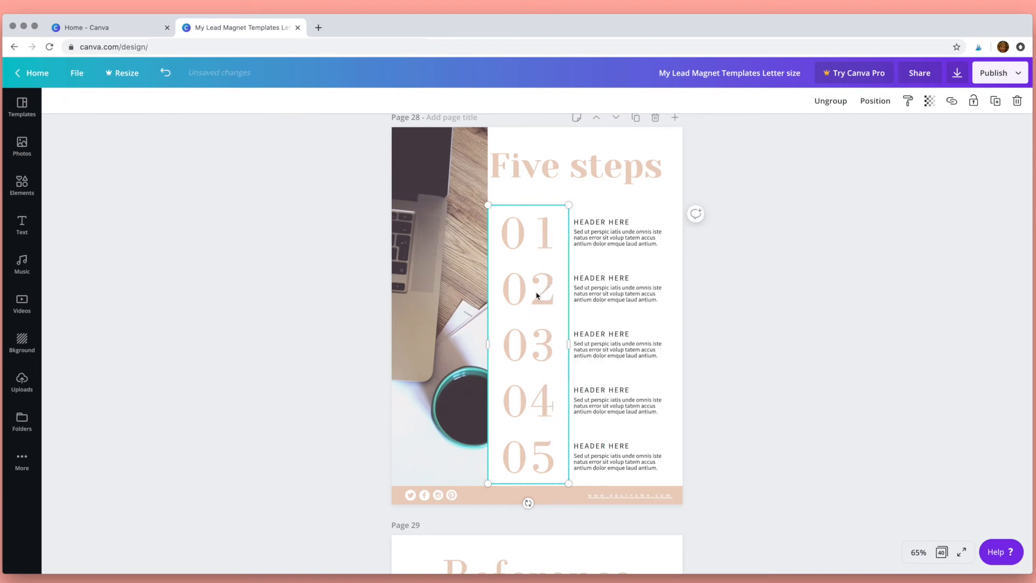
double_click(529, 290)
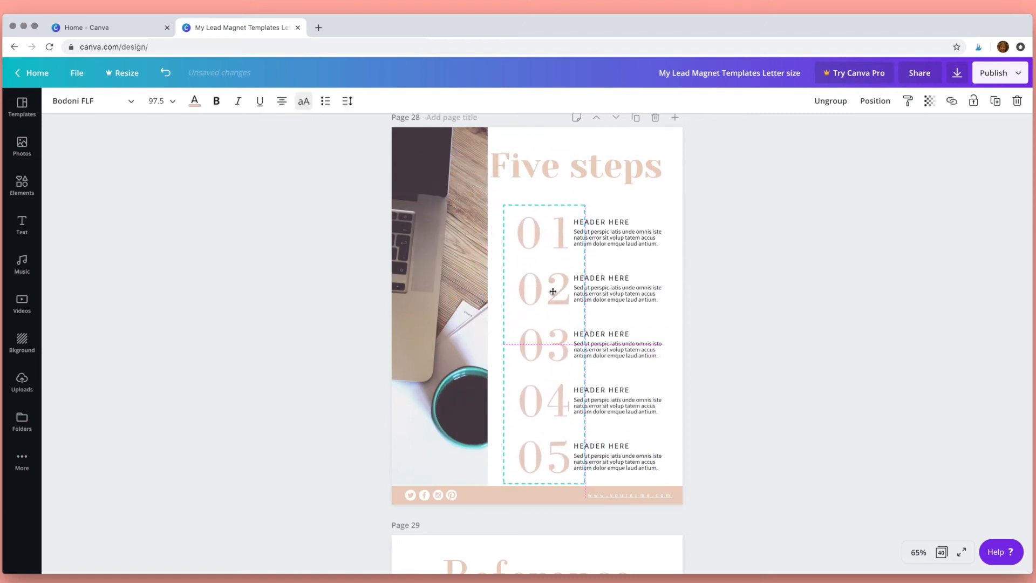
drag(553, 291, 546, 291)
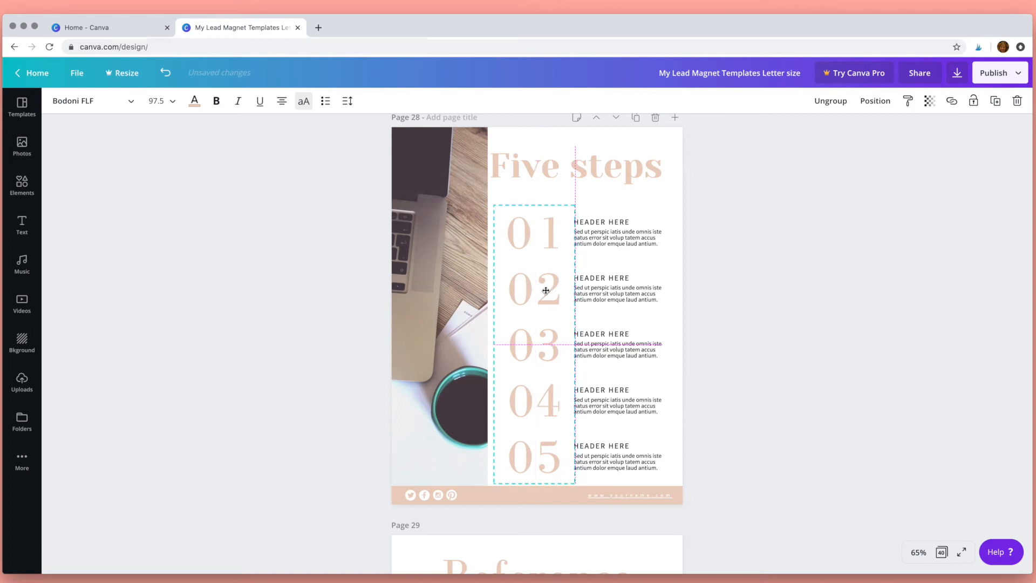
right_click(534, 291)
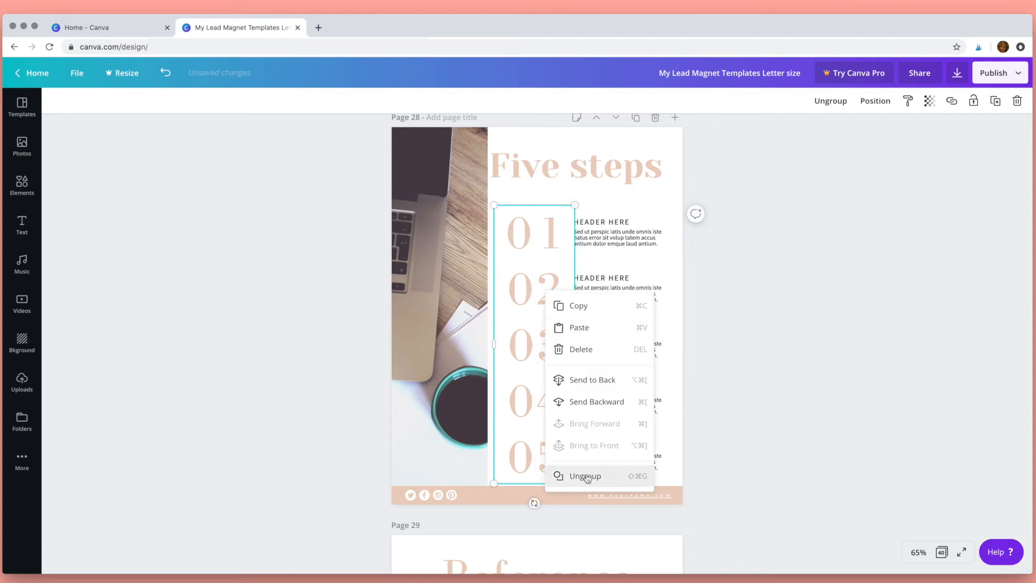
click(585, 476)
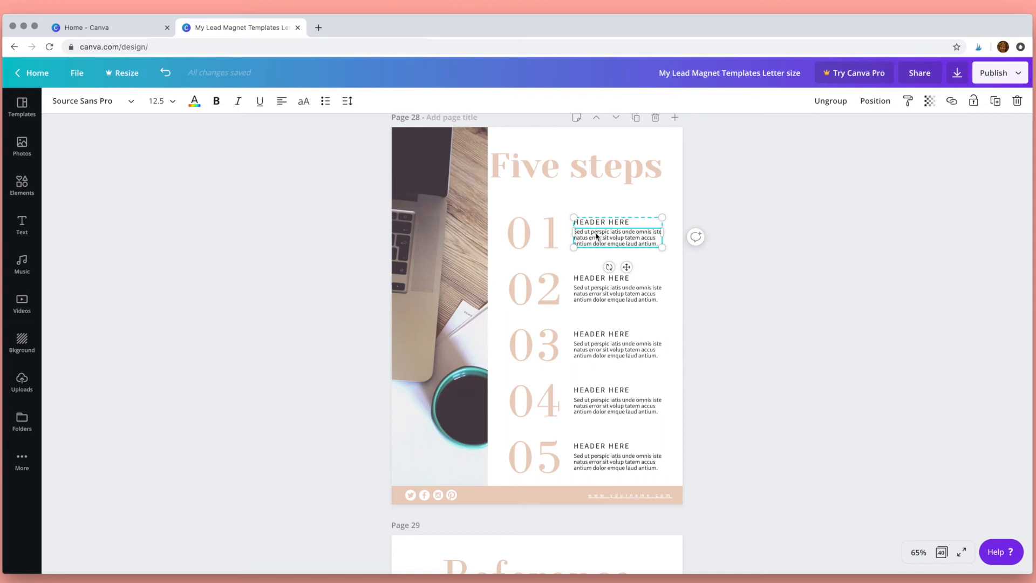
mouse_move(973, 101)
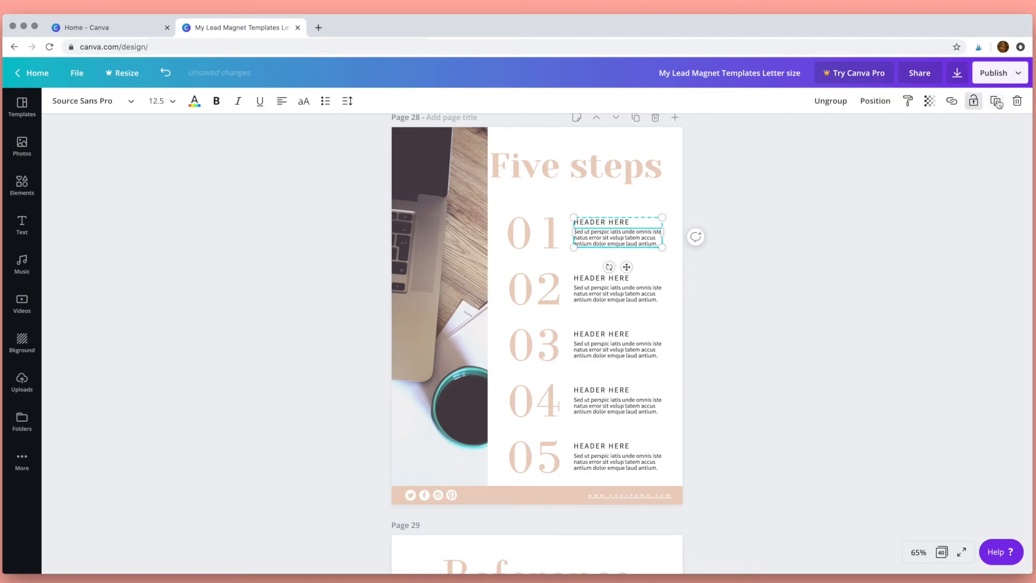
click(21, 186)
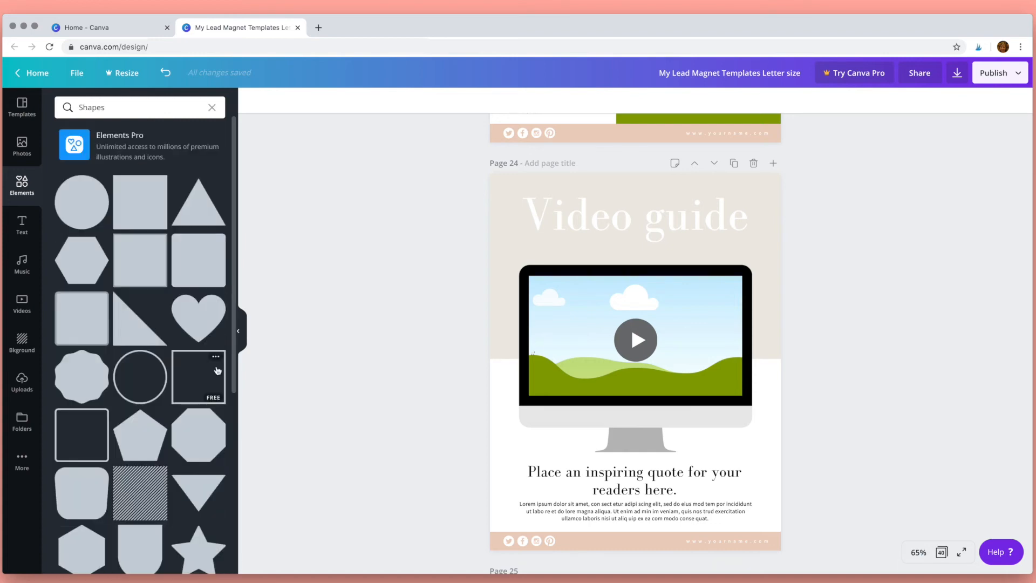
mouse_move(167, 323)
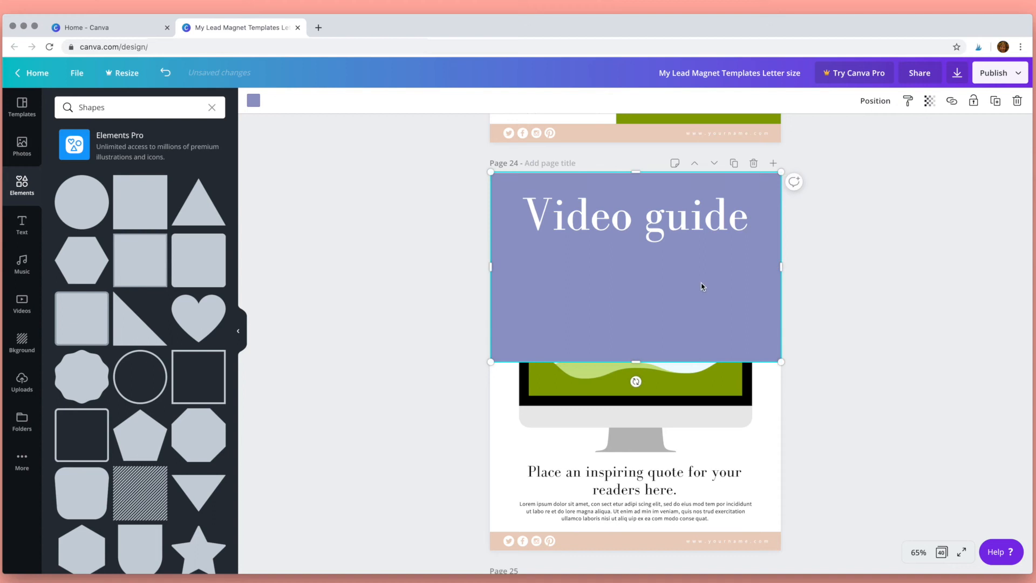
mouse_move(756, 343)
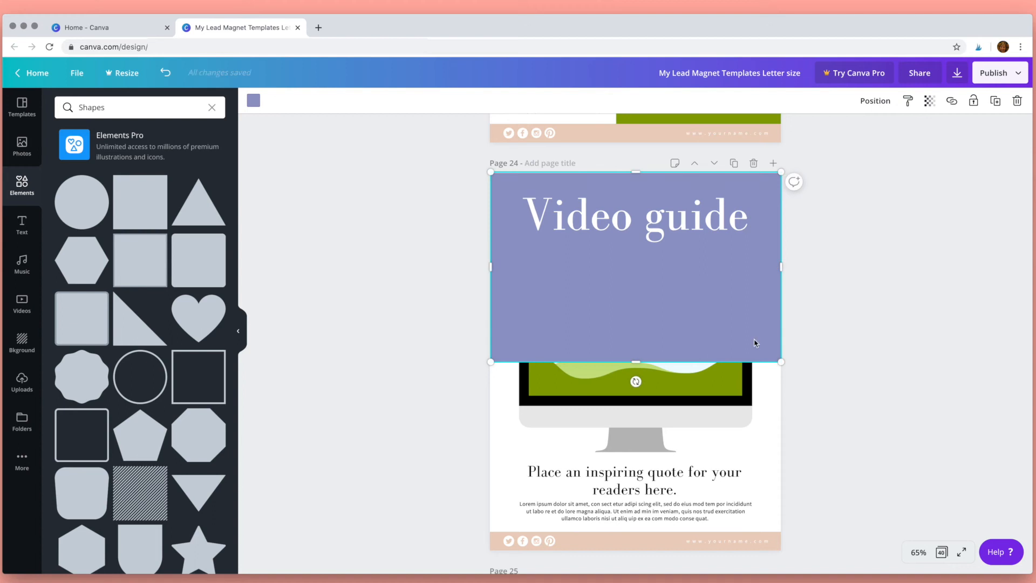
mouse_move(872, 177)
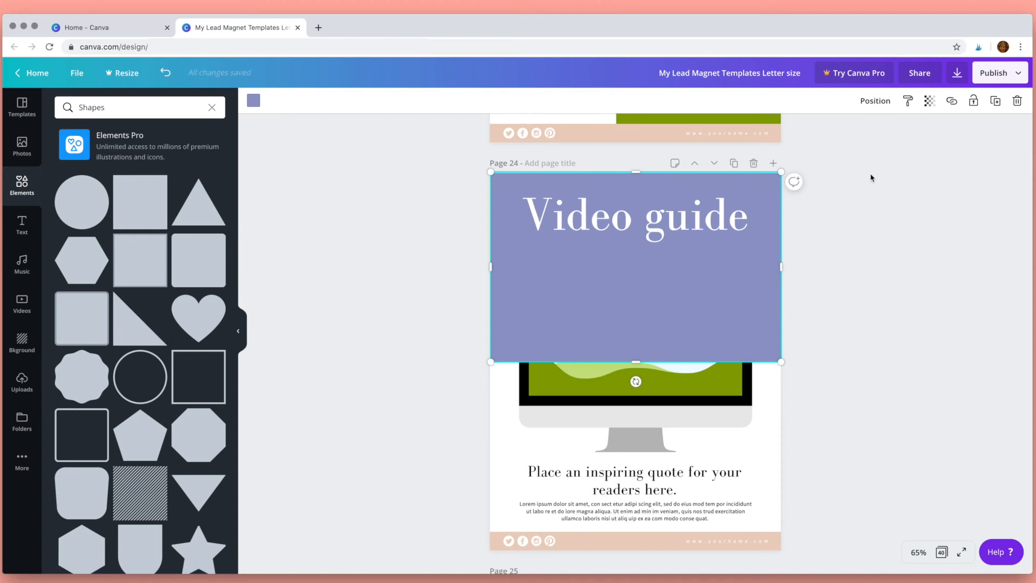
- Send the trial square behind the beige header block on the Video guide page
click(876, 100)
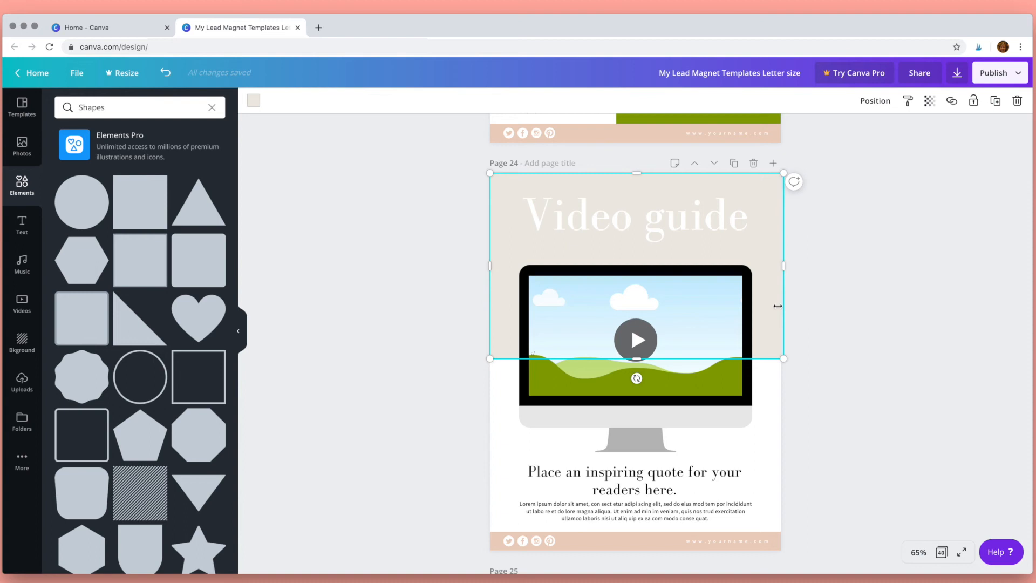
mouse_move(299, 131)
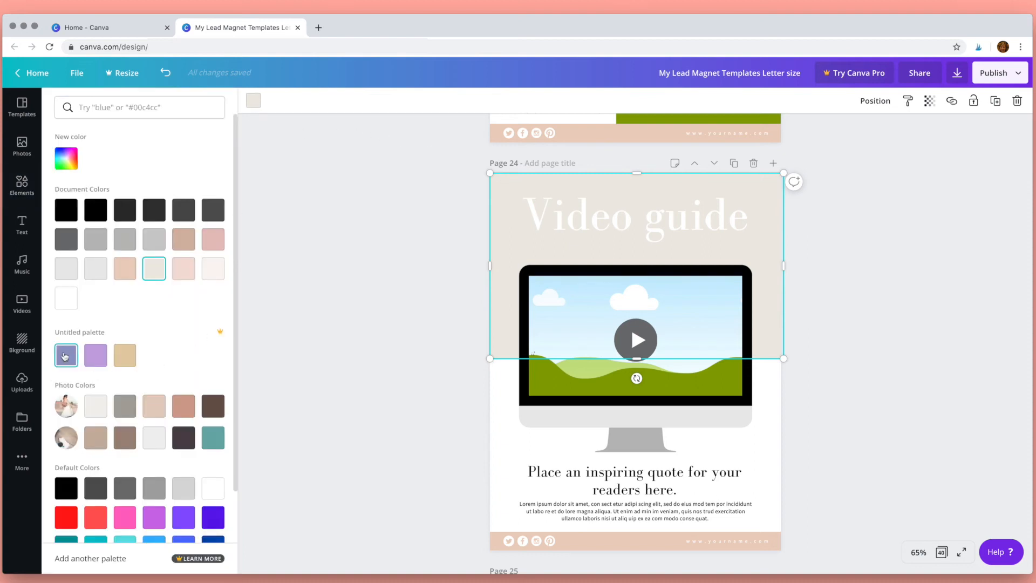
- Recolour the beige header block to palette purple and apply it to all matching blocks
click(95, 355)
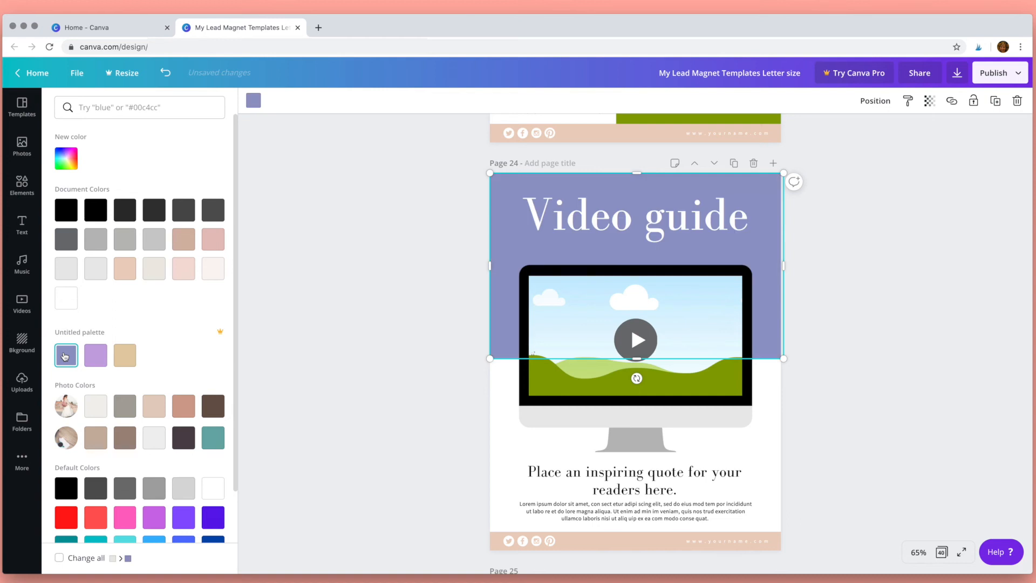
click(66, 355)
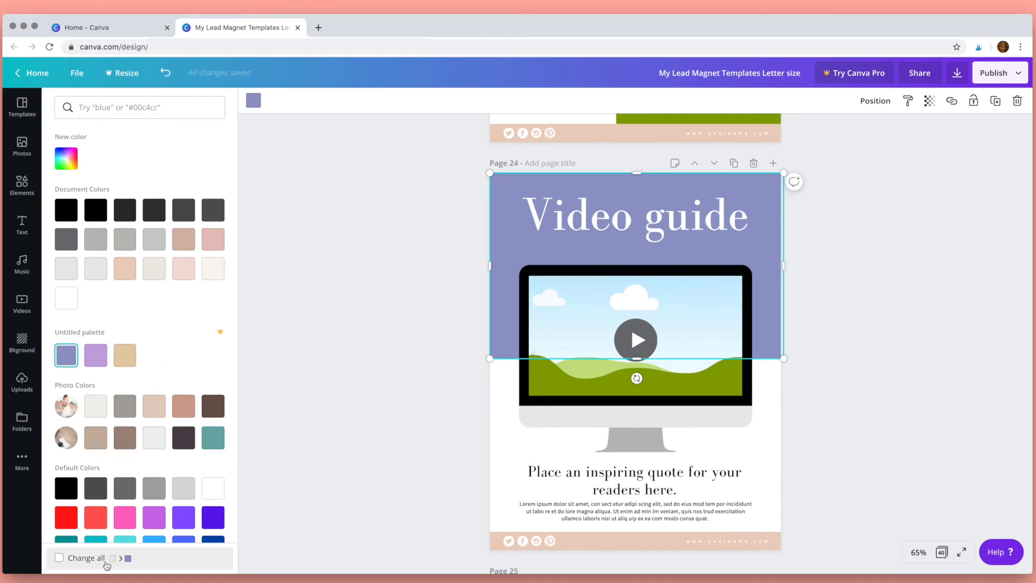
mouse_move(127, 565)
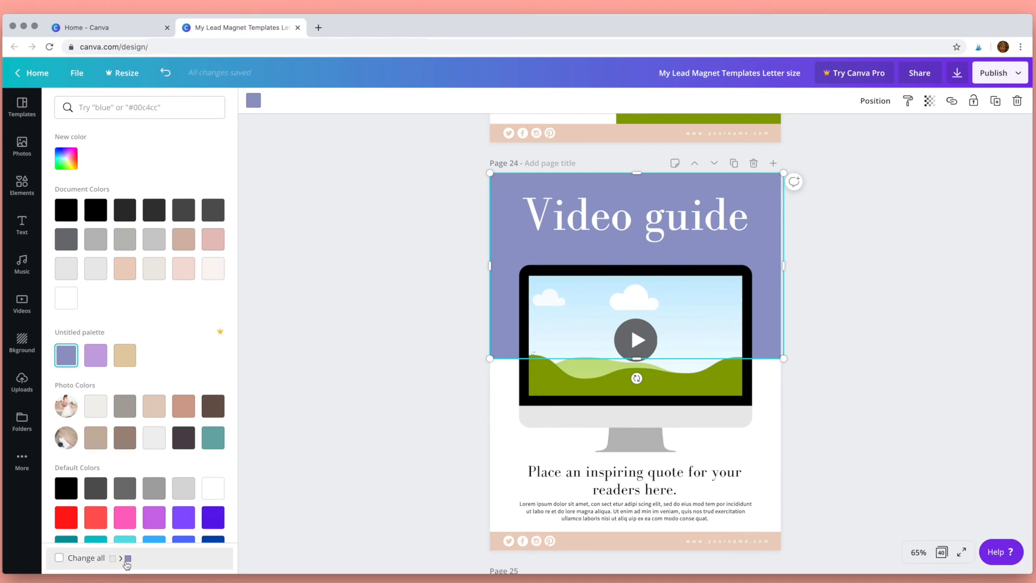
click(58, 558)
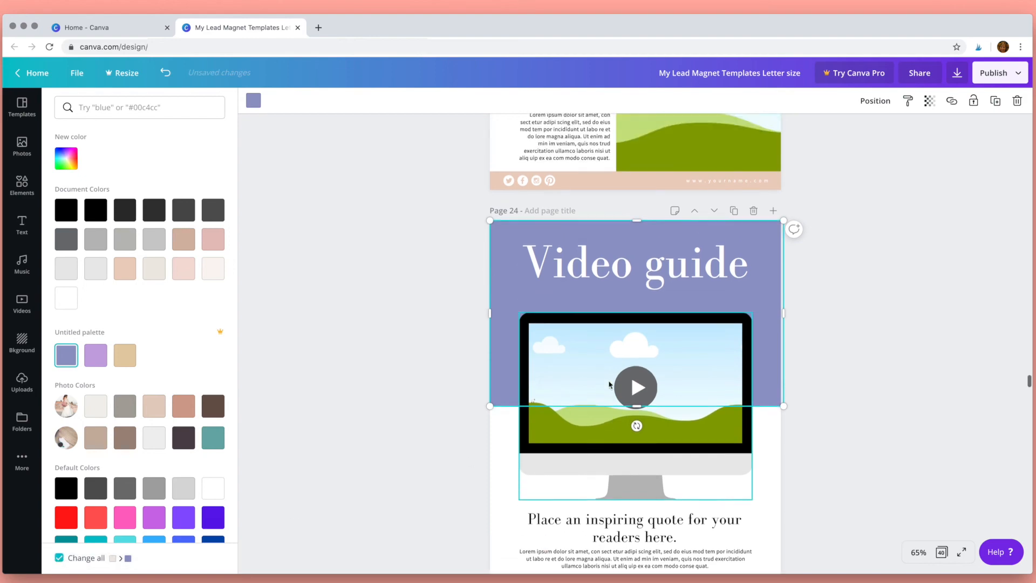
scroll(down, 3)
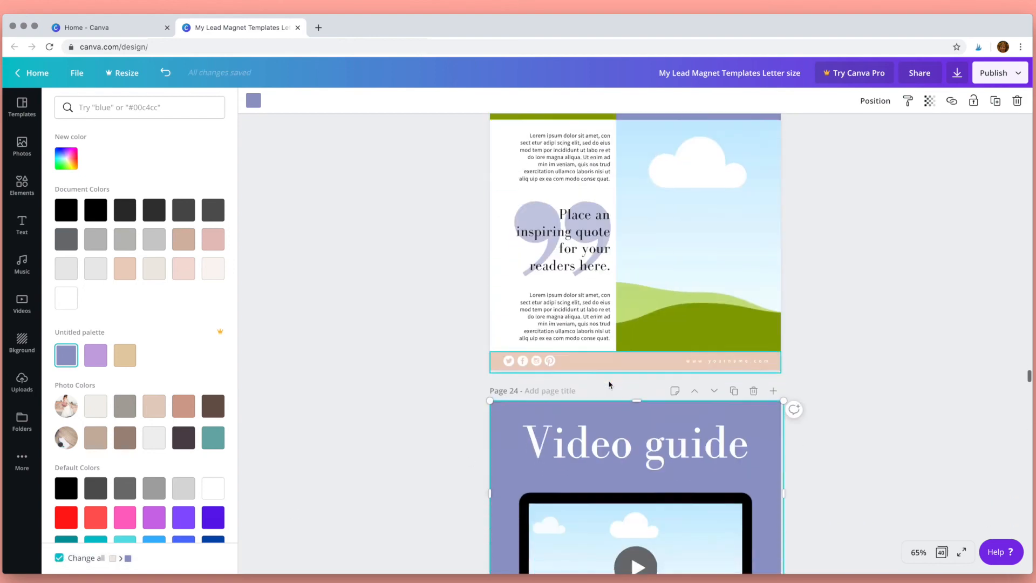
scroll(down, 3)
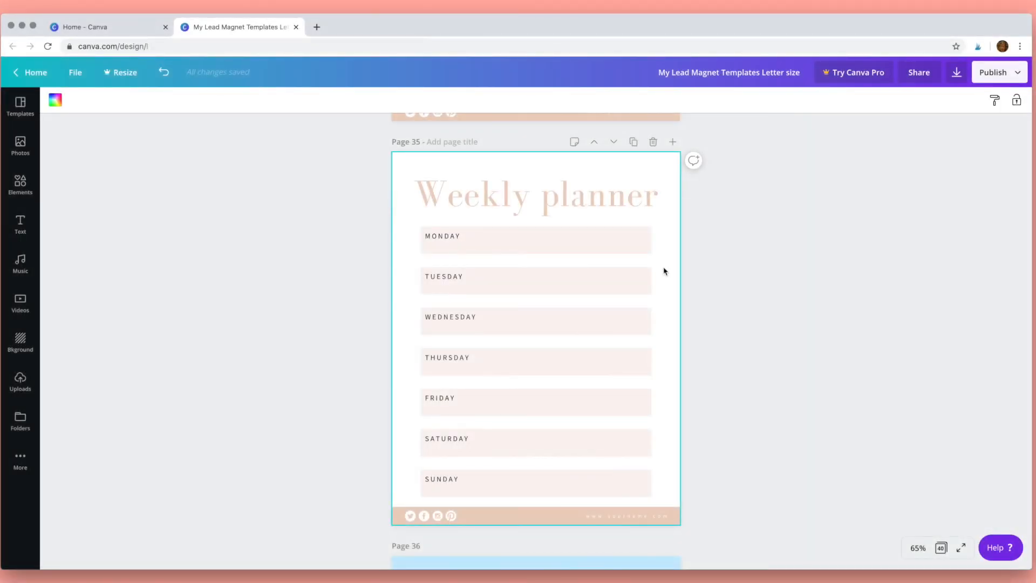
scroll(down, 3)
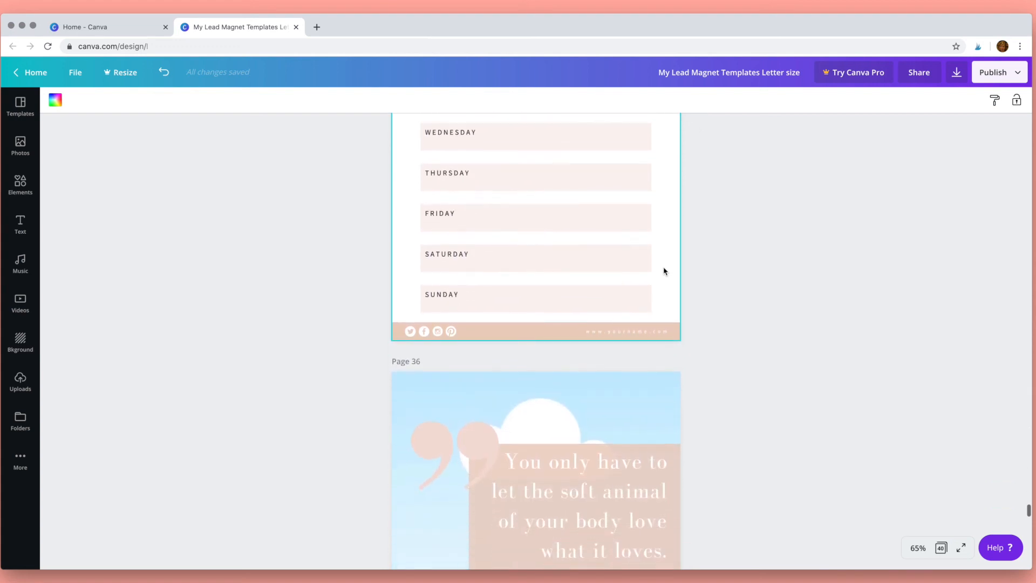
scroll(down, 3)
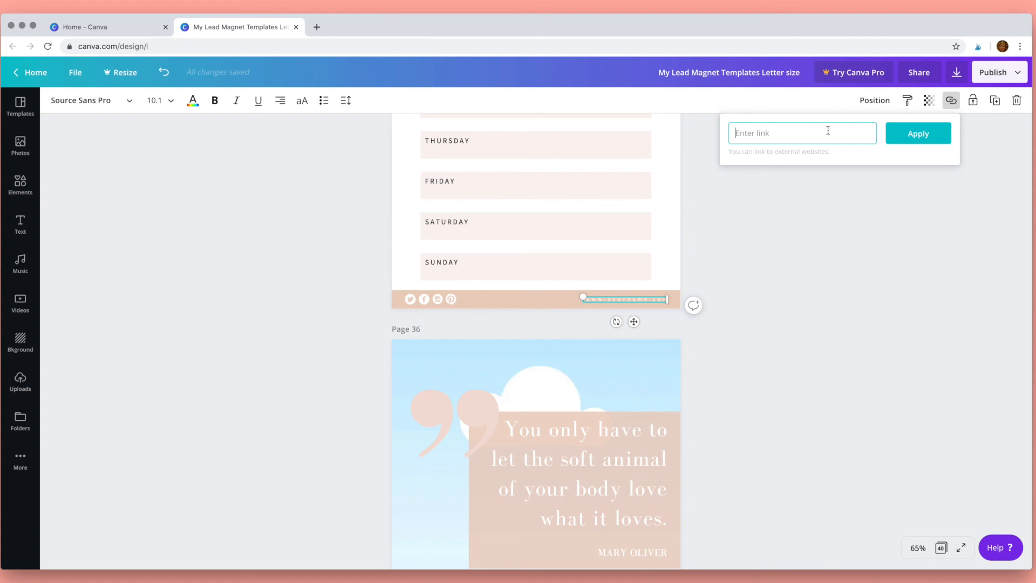
text(ww.)
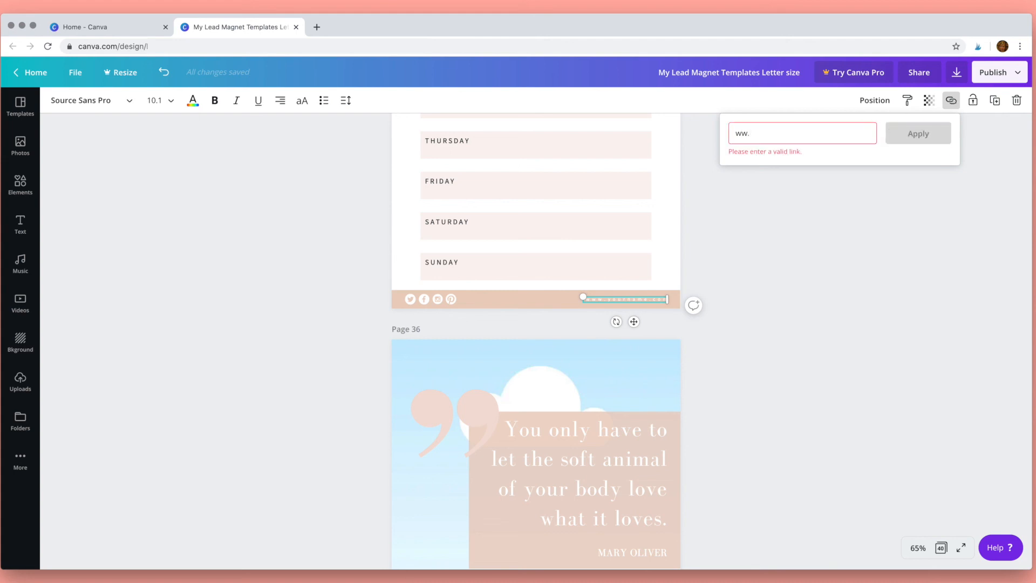
text(www.miricampbell.com)
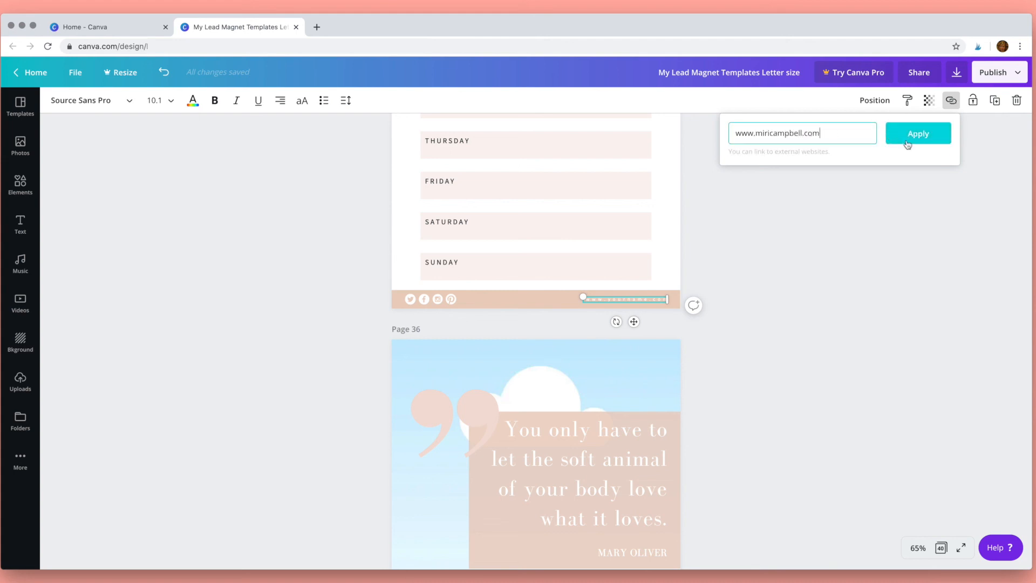
click(993, 73)
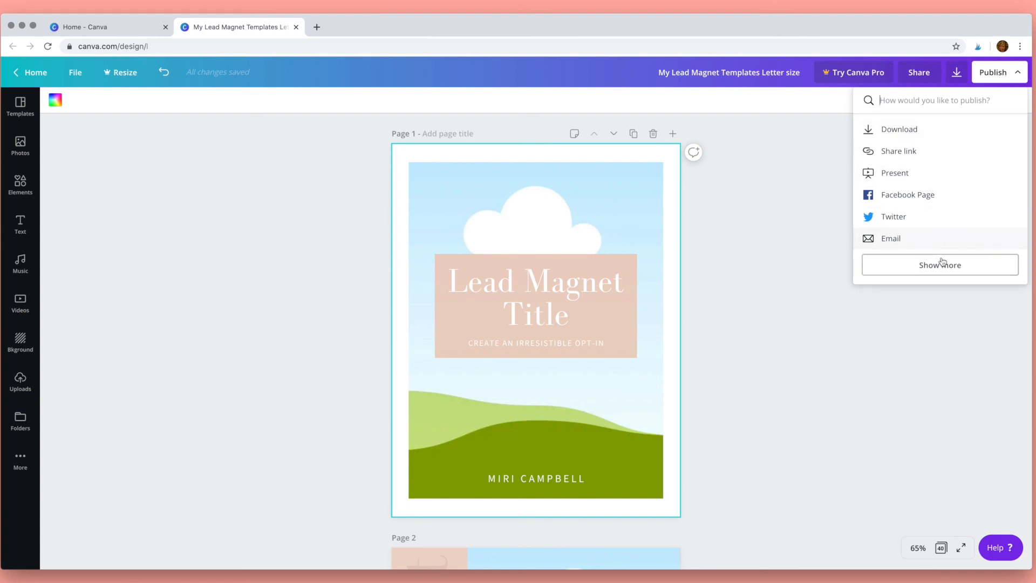
- Reach the Download panel via Publish, review the PDF file types and show the page-selection list
click(939, 264)
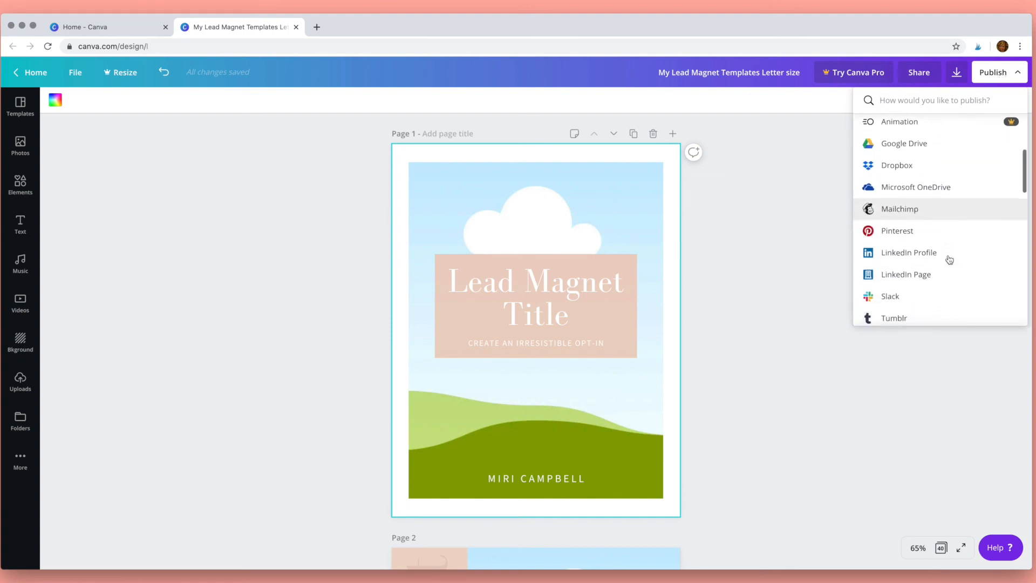
scroll(down, 3)
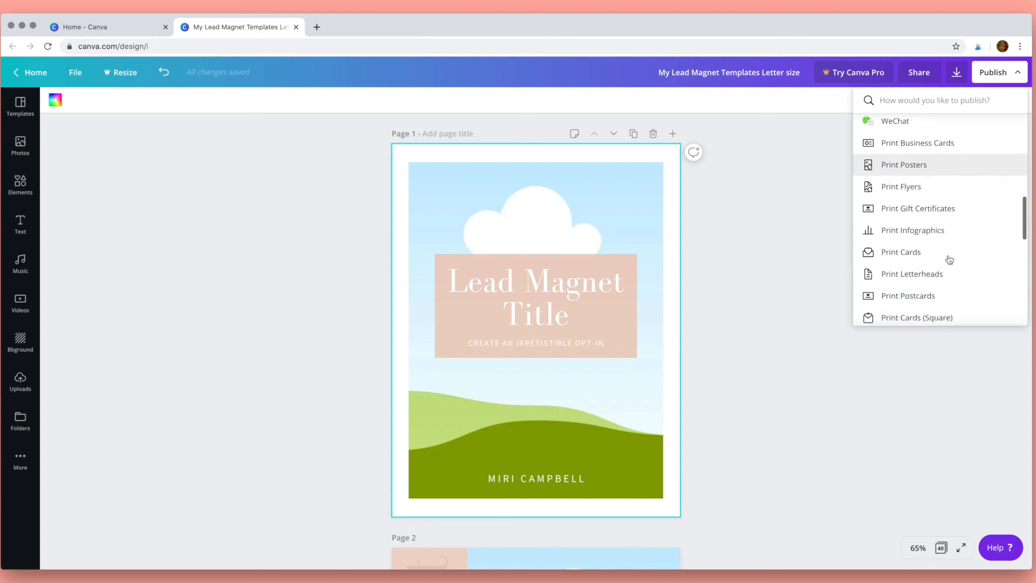
click(956, 73)
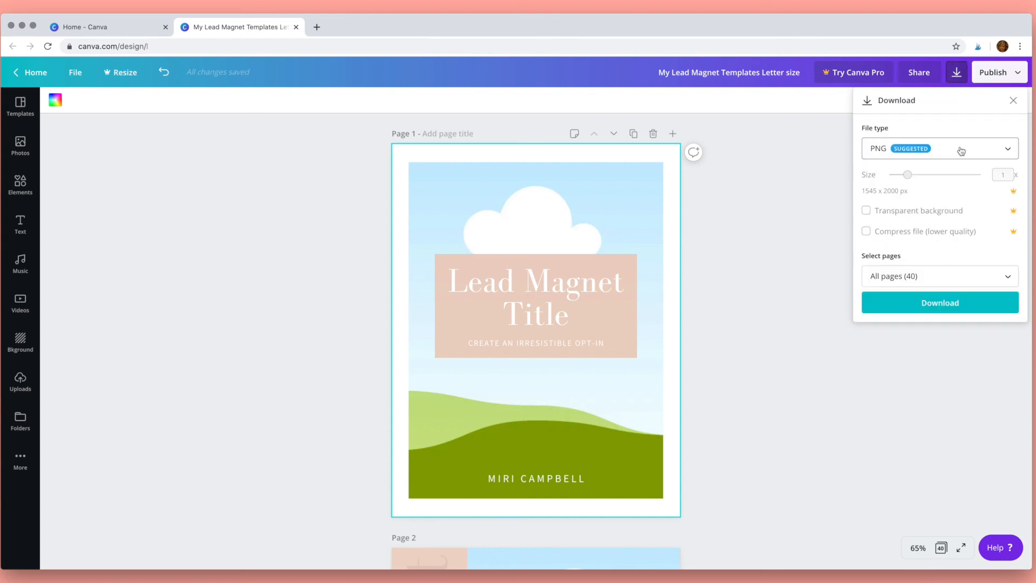
click(938, 148)
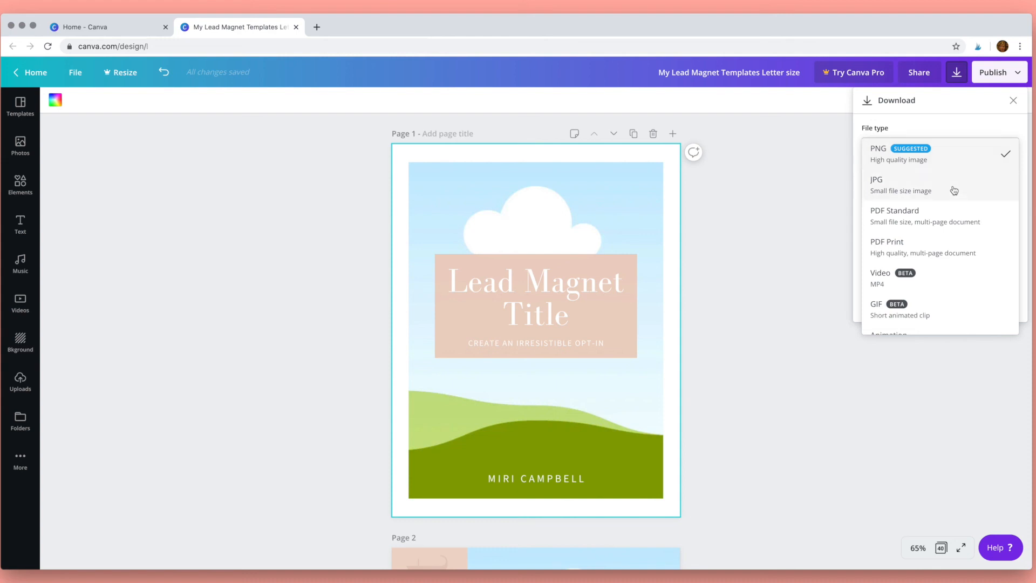
mouse_move(952, 216)
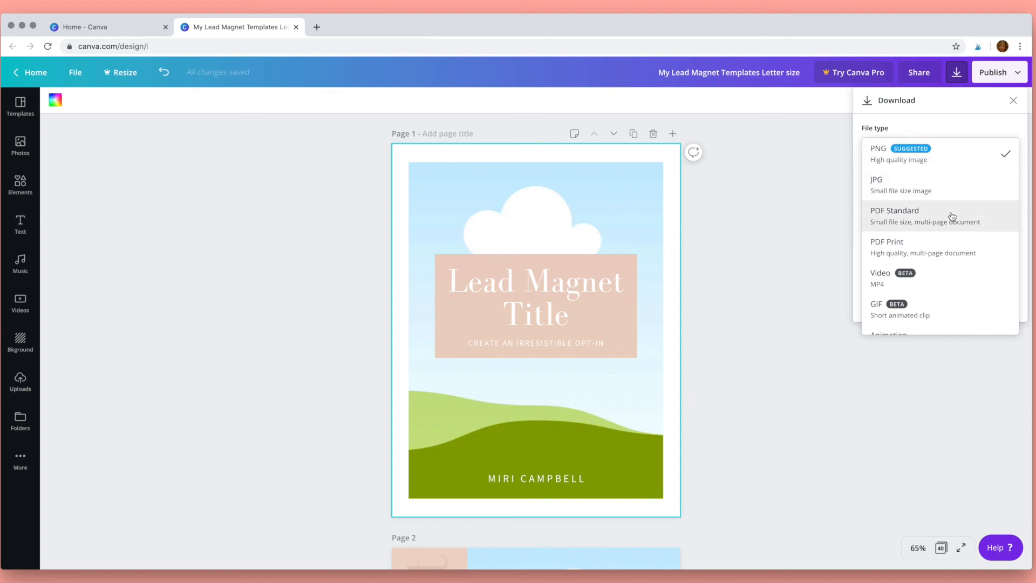
mouse_move(952, 248)
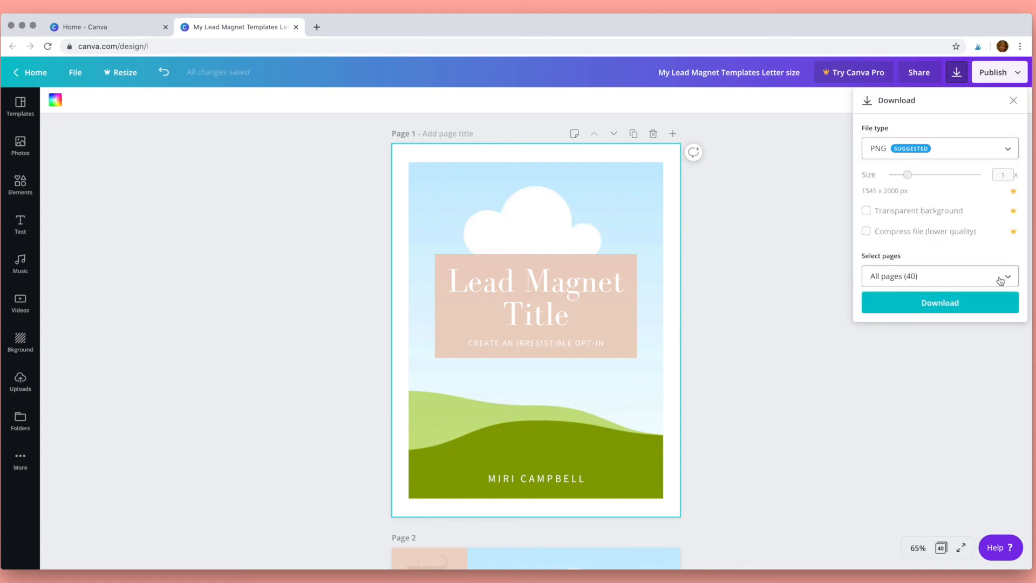
click(937, 275)
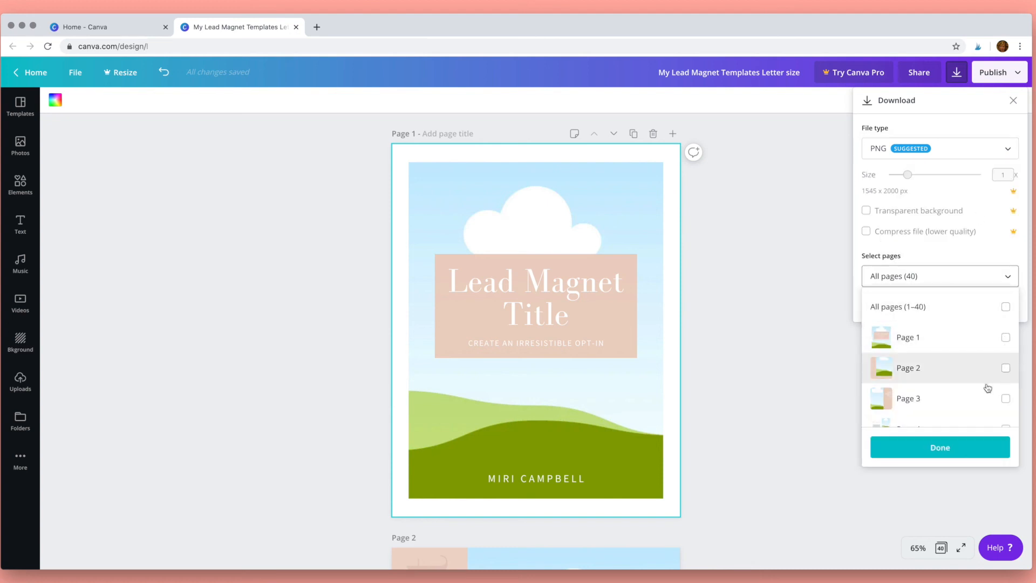